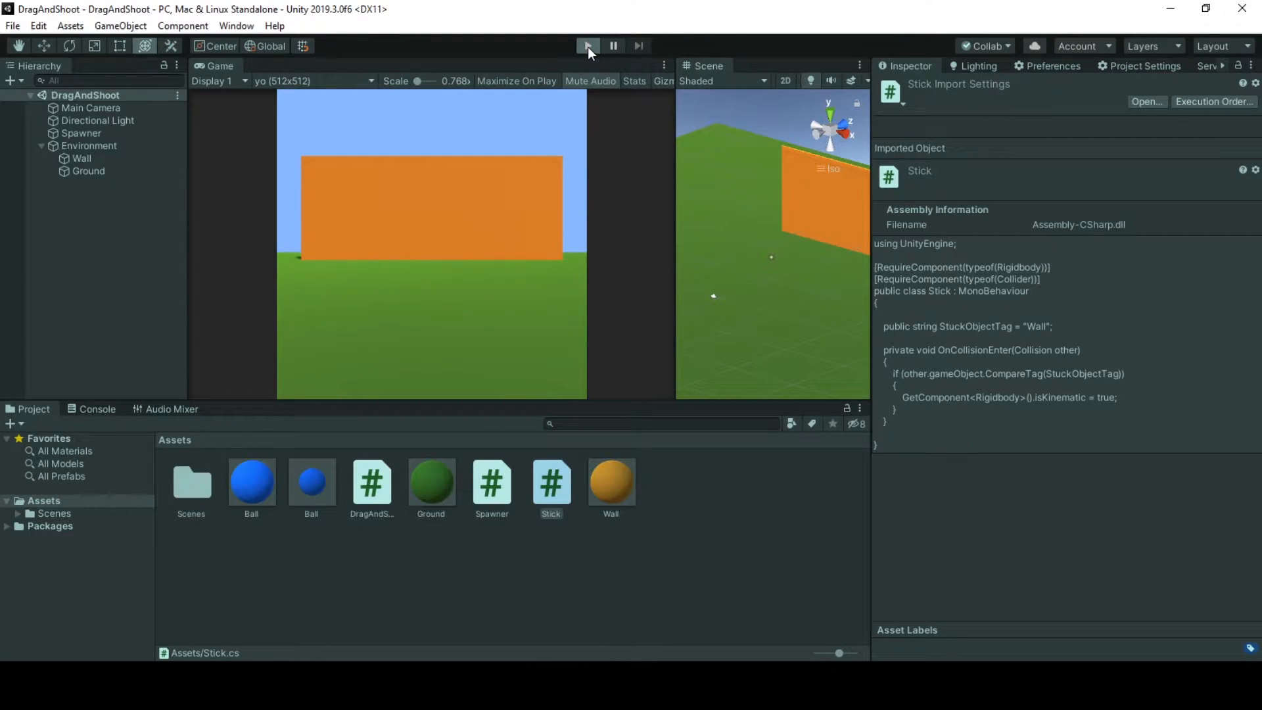
Run the game and select one of the ball clones stuck to the orange wall.
click(587, 46)
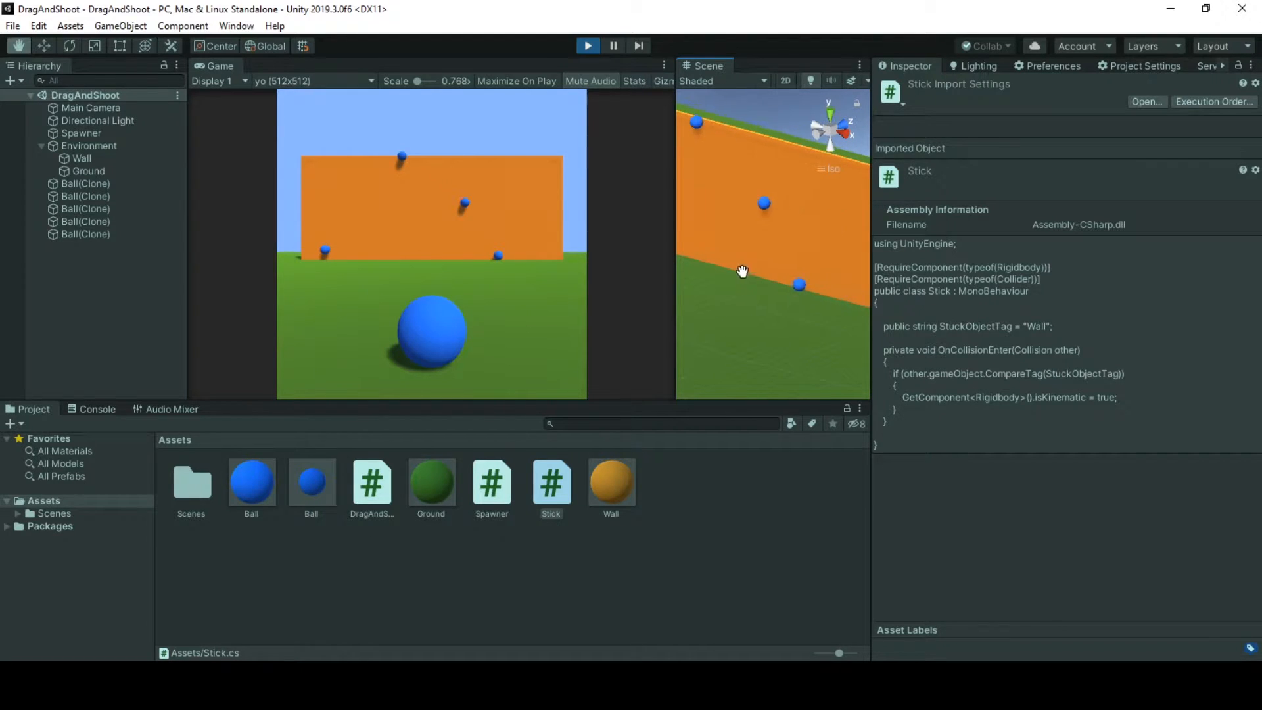
click(85, 222)
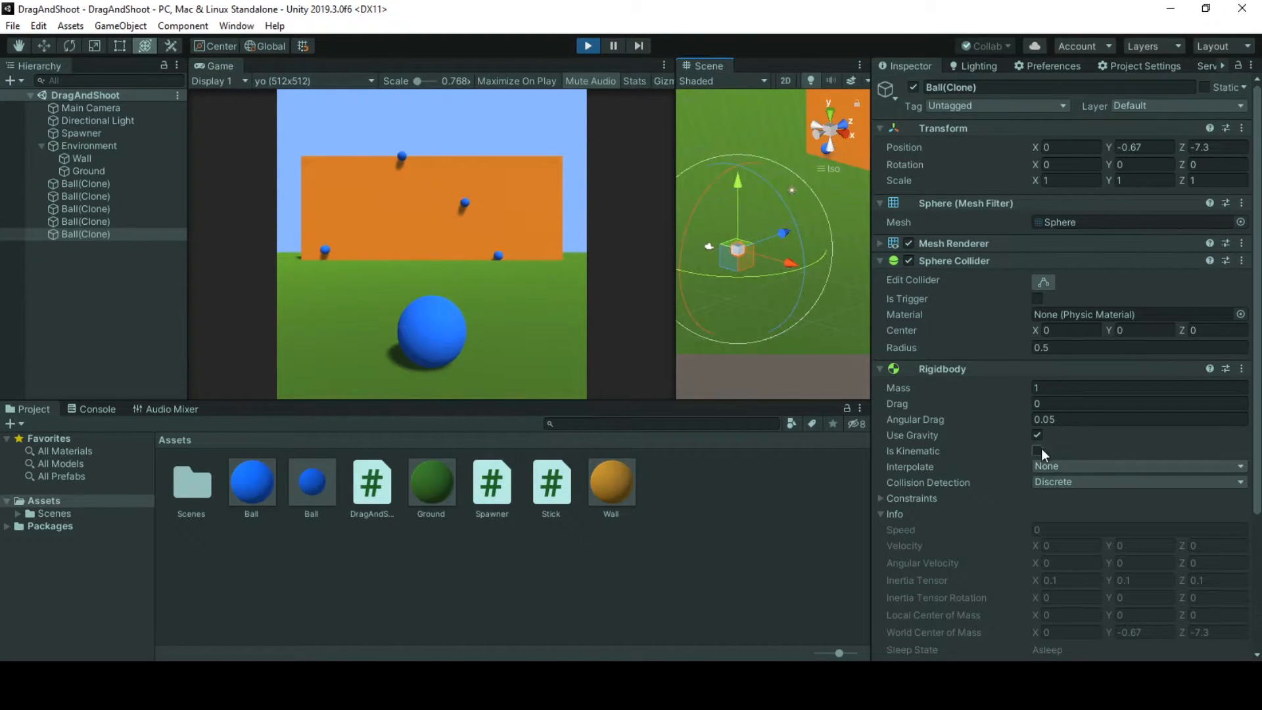
mouse_move(819, 296)
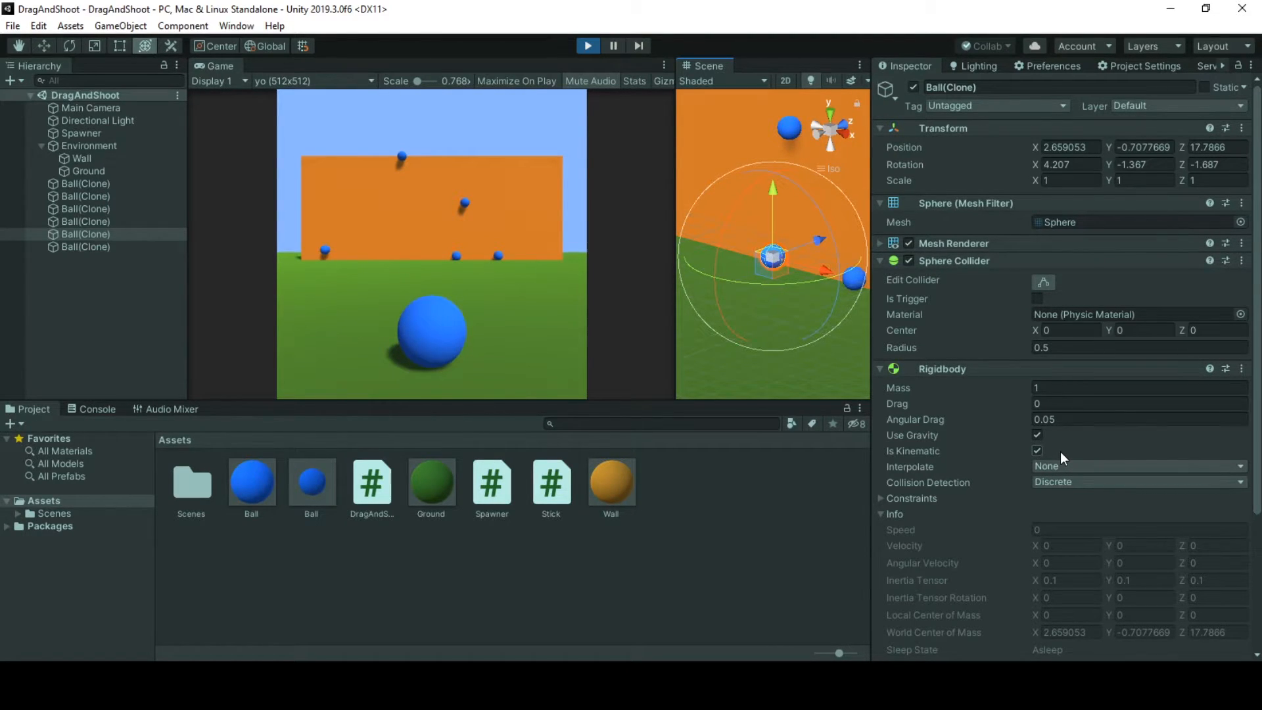
mouse_move(652, 483)
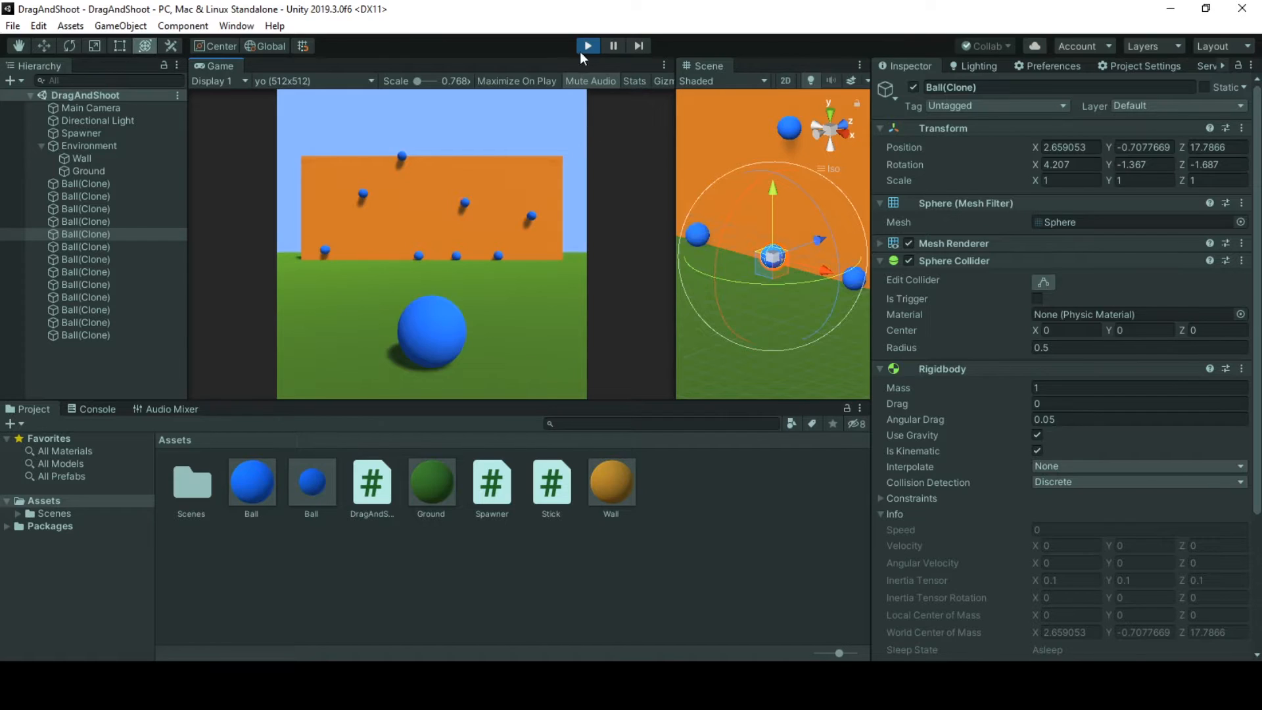
Stop play mode, review the Wall and Ground objects, and open Wall's tag list.
click(587, 46)
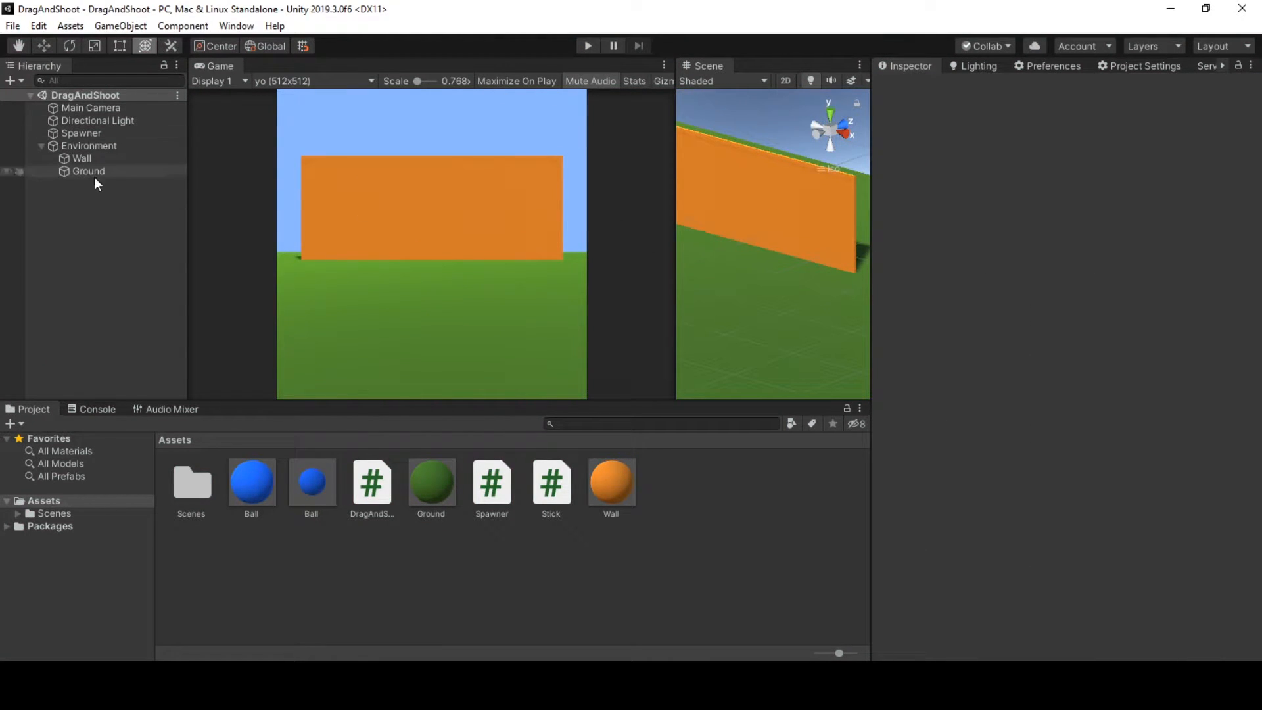
mouse_move(109, 158)
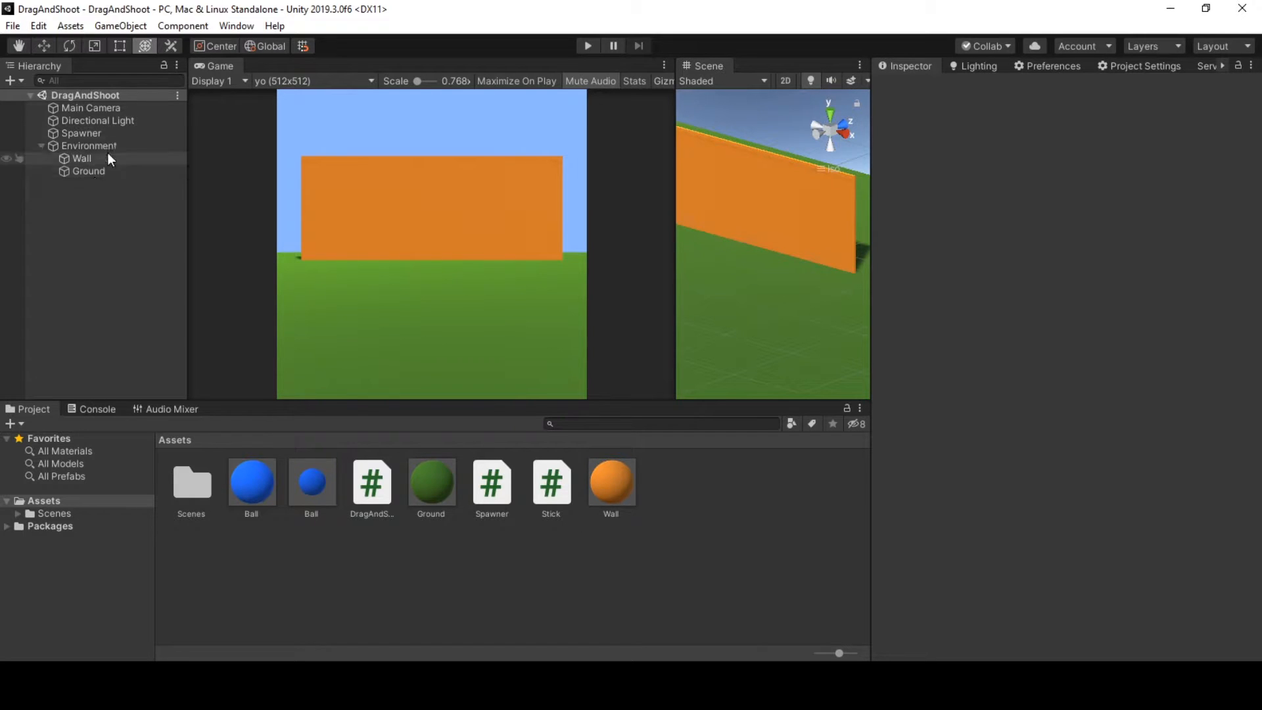
click(82, 158)
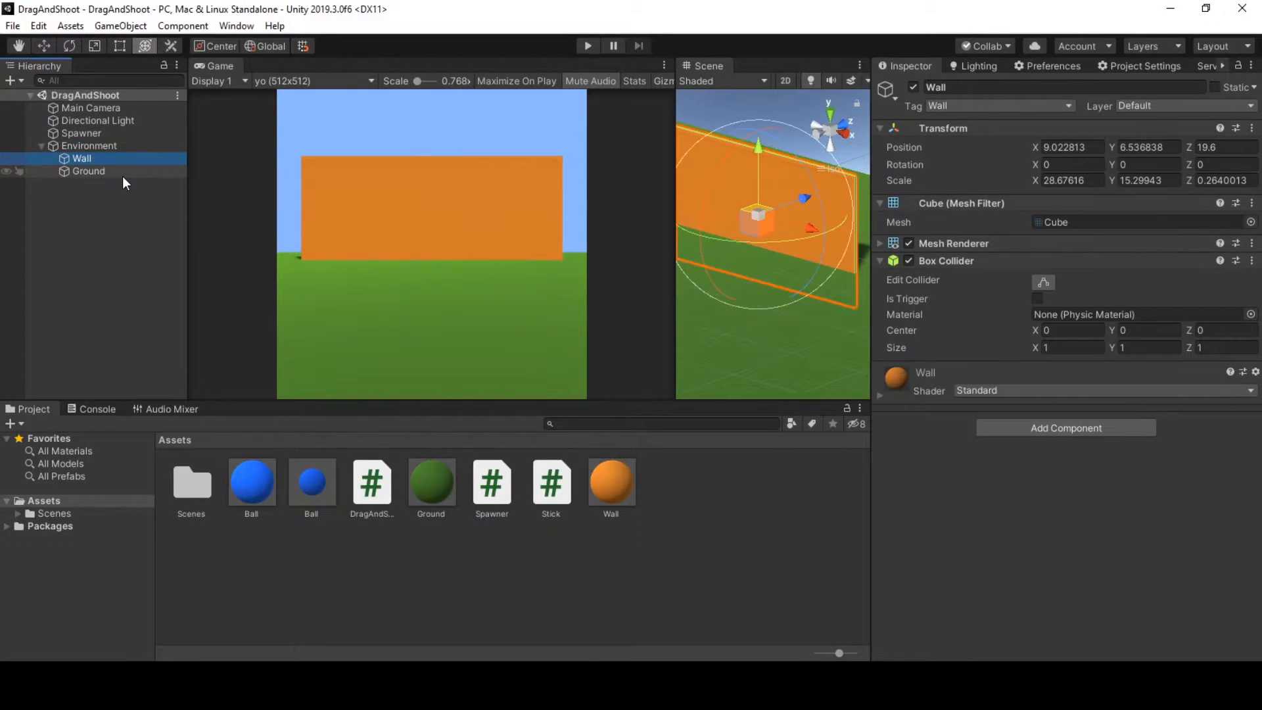
click(87, 171)
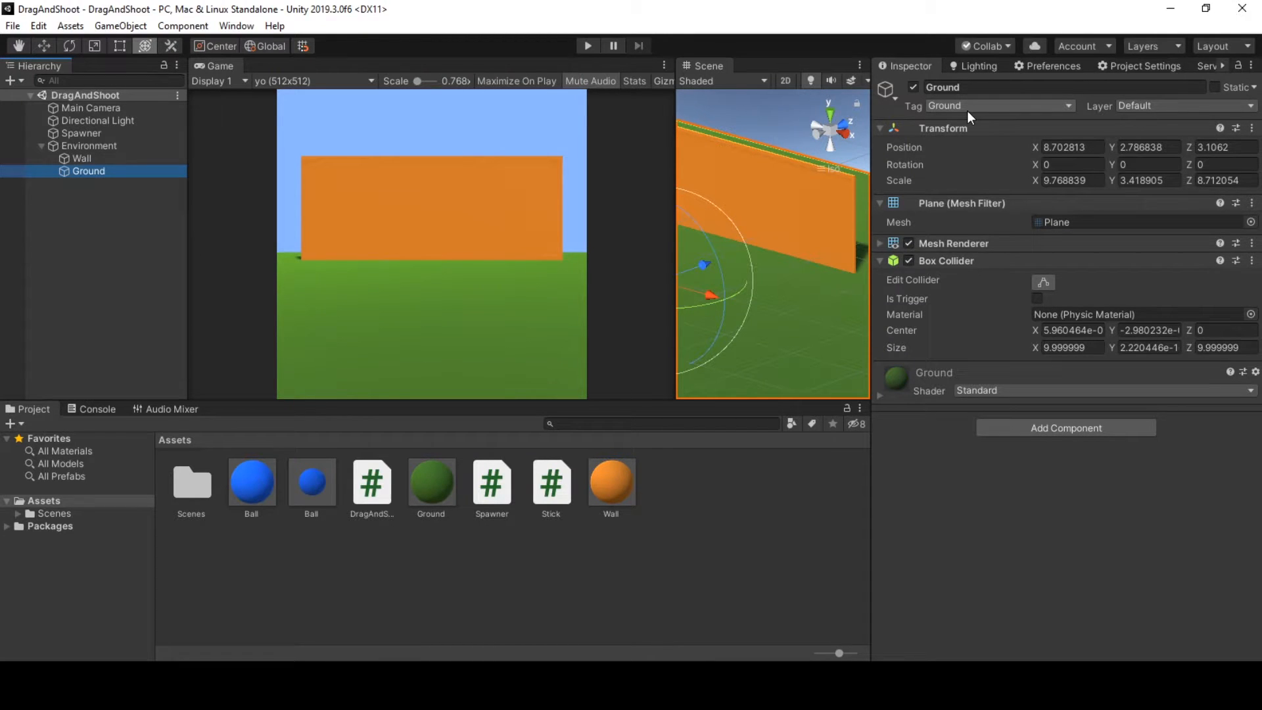
click(82, 159)
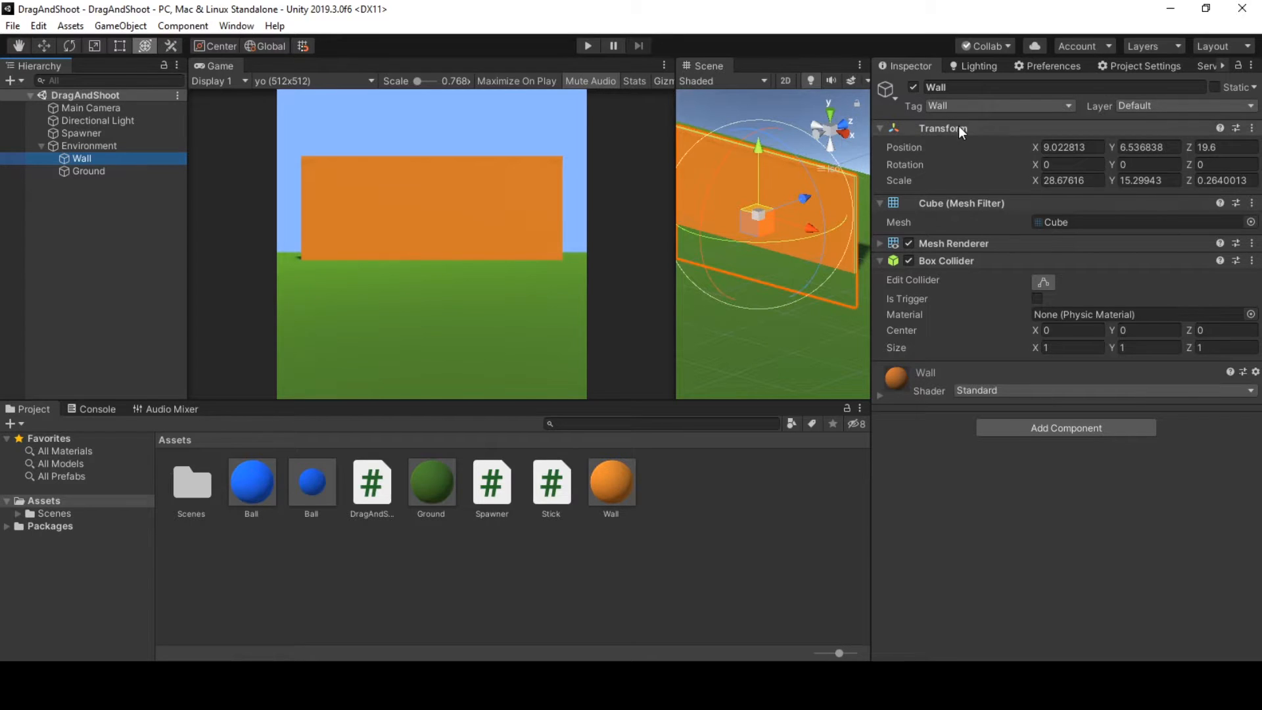
click(998, 106)
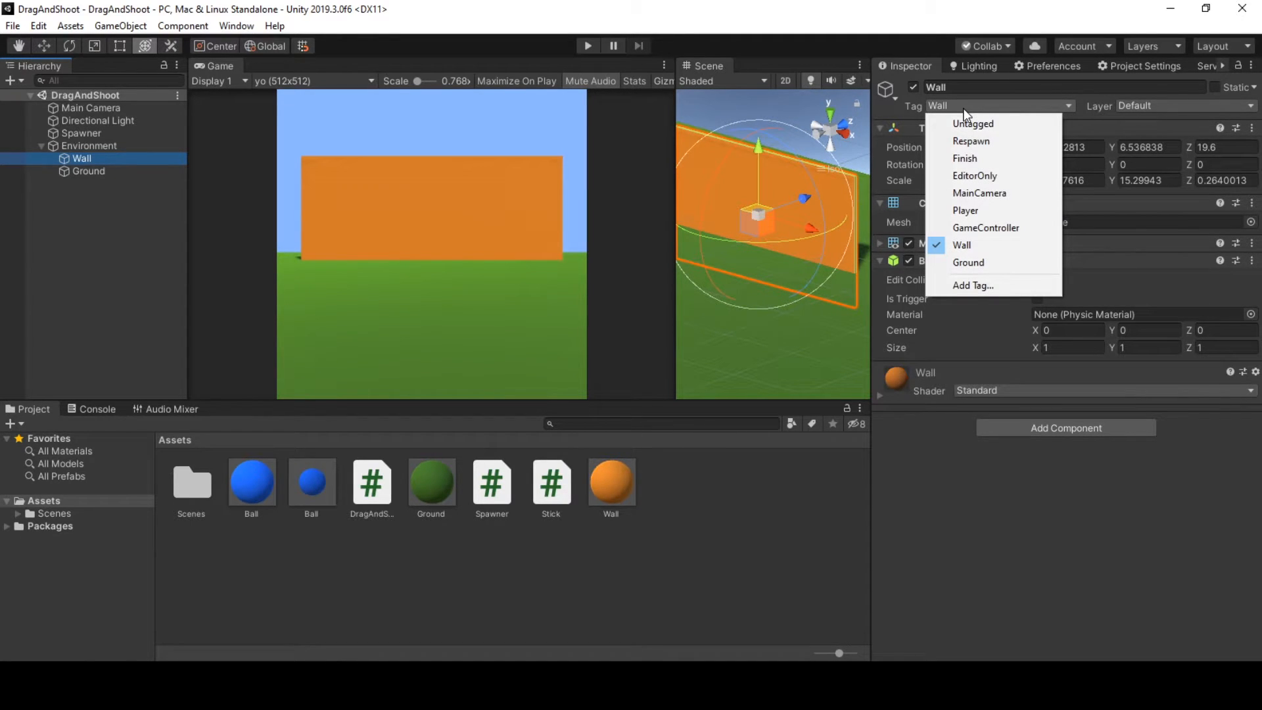
mouse_move(1004, 291)
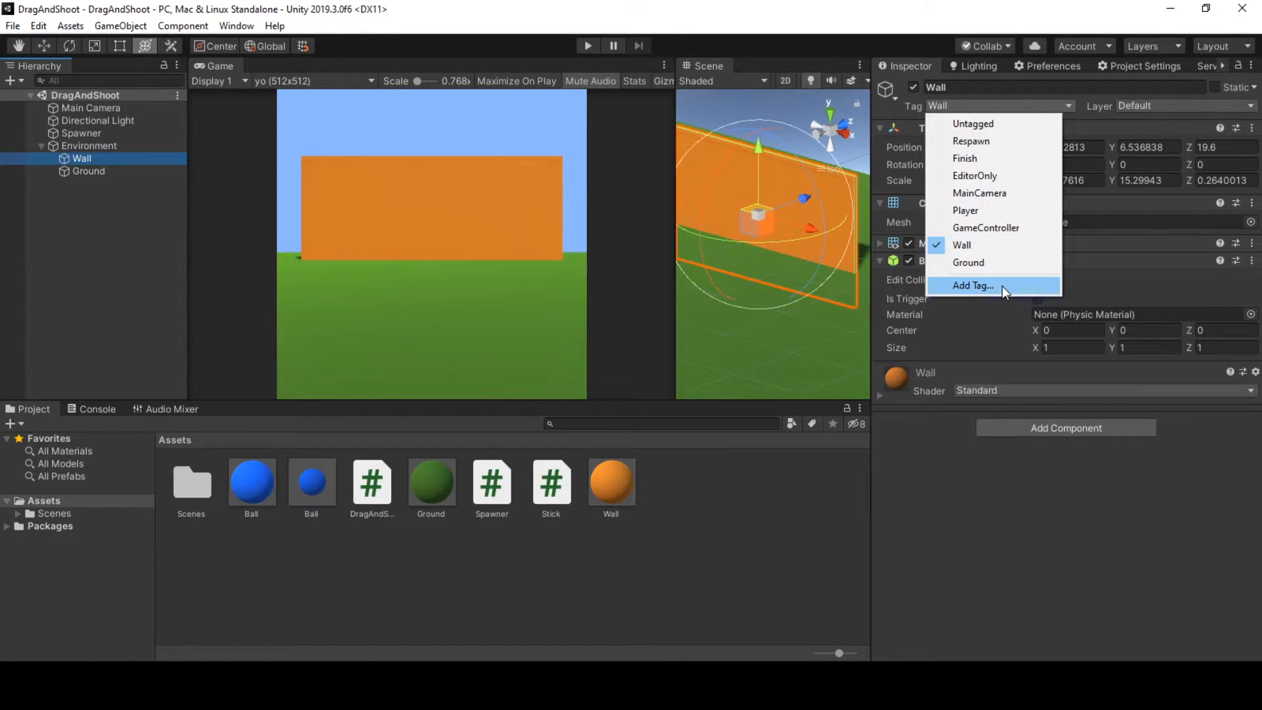
mouse_move(915, 110)
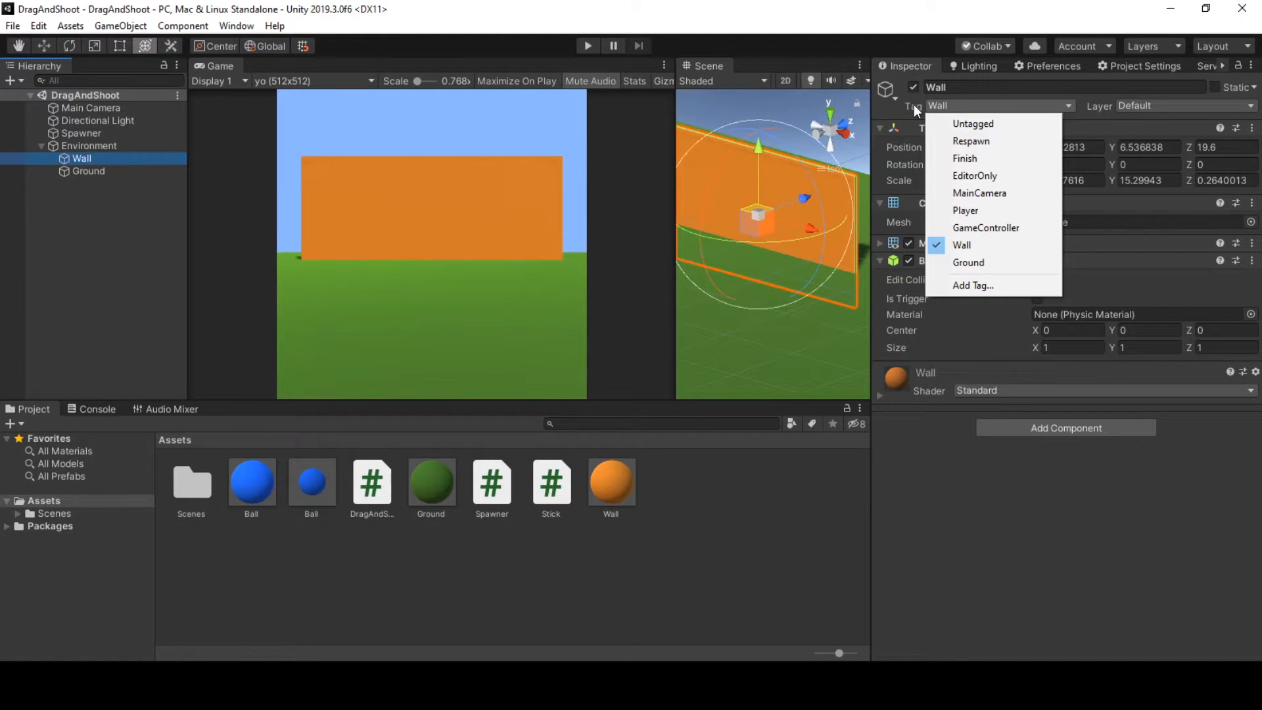
Add and save a new tag named 'hello', then select the Spawner object.
click(972, 285)
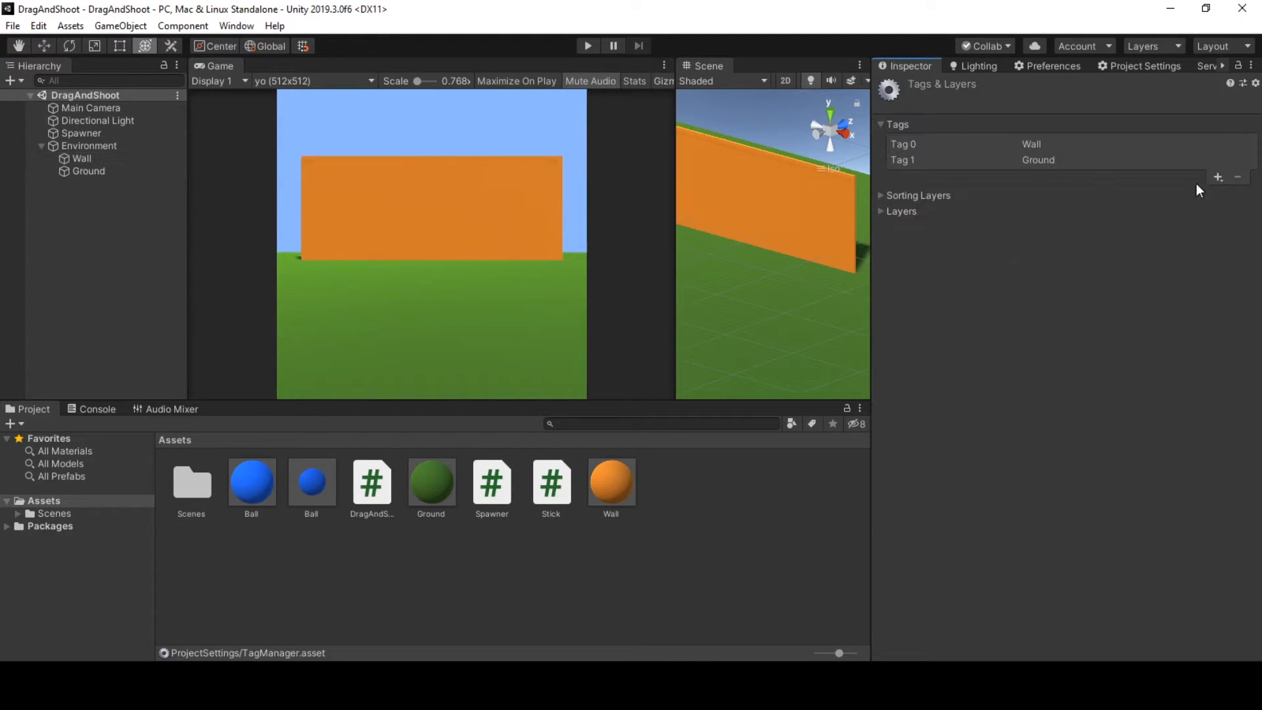
click(1217, 176)
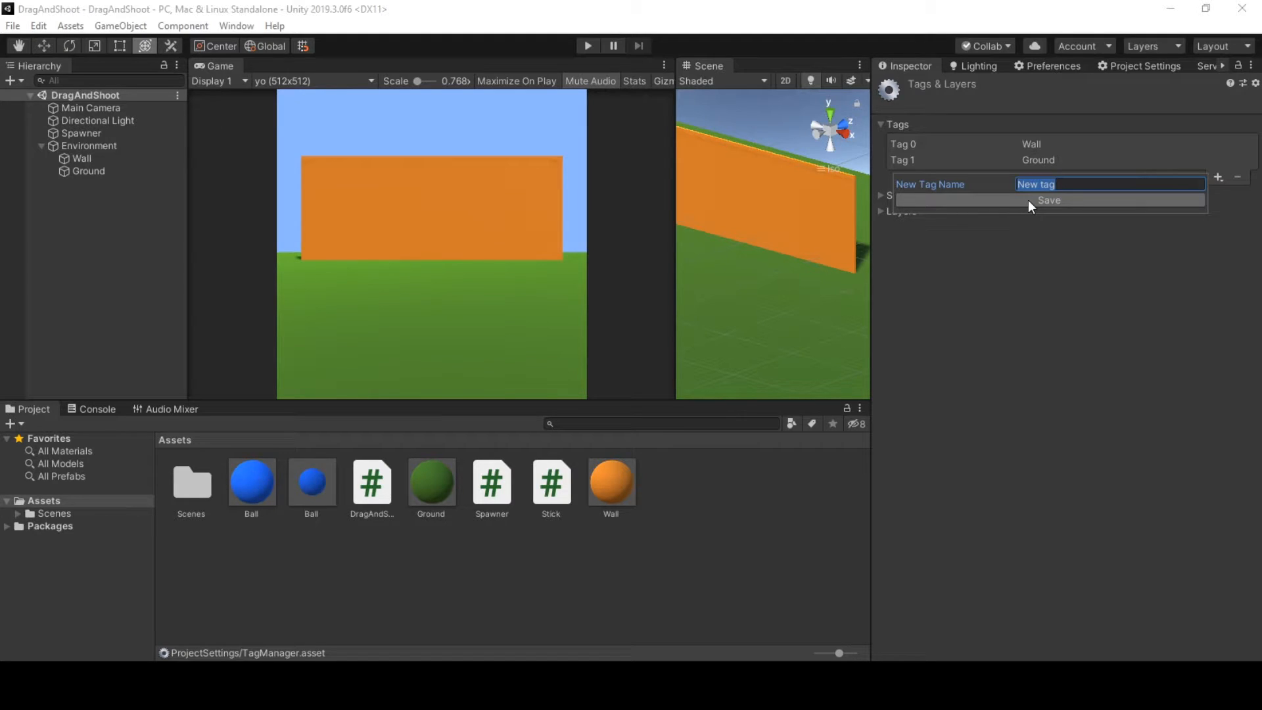
text(hello)
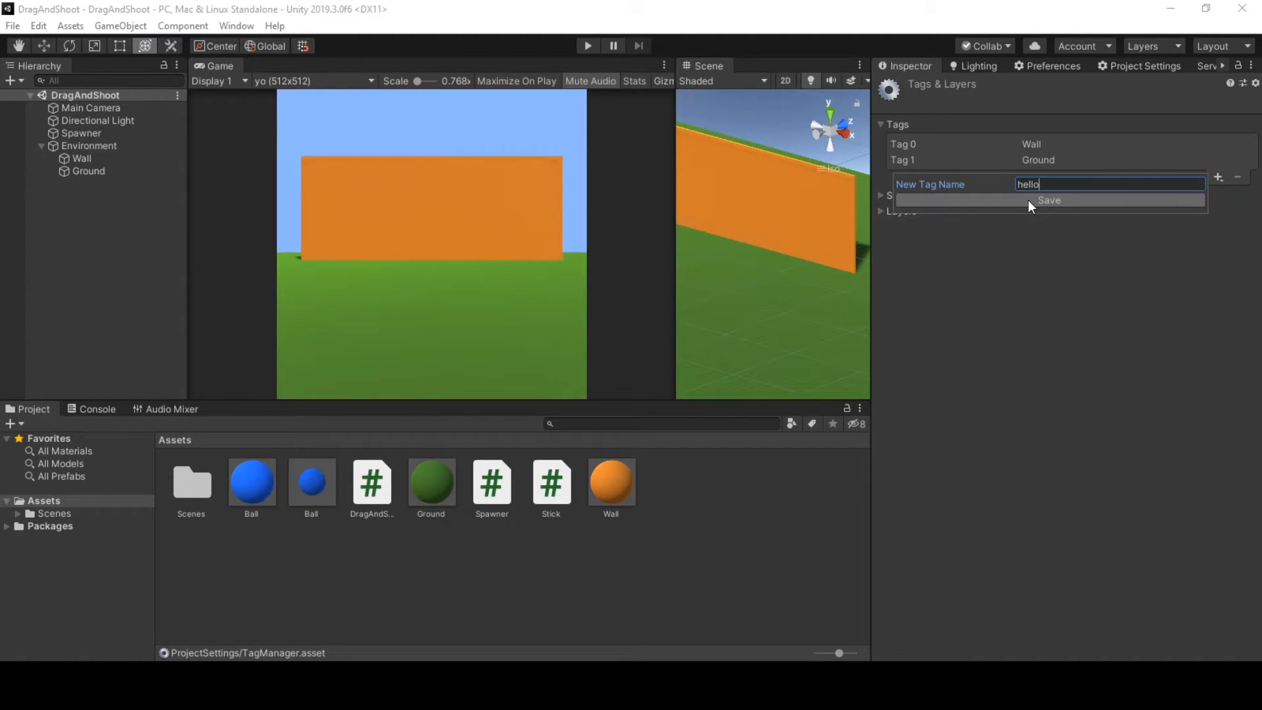
click(1048, 200)
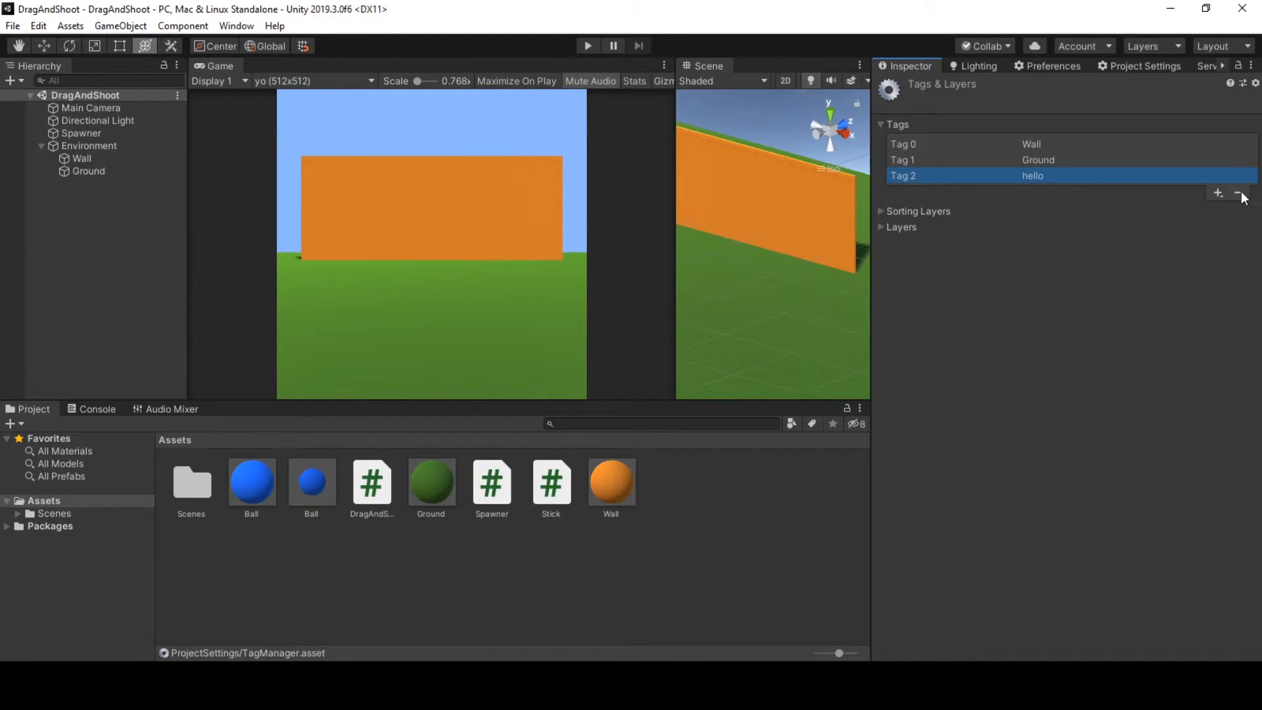
click(80, 133)
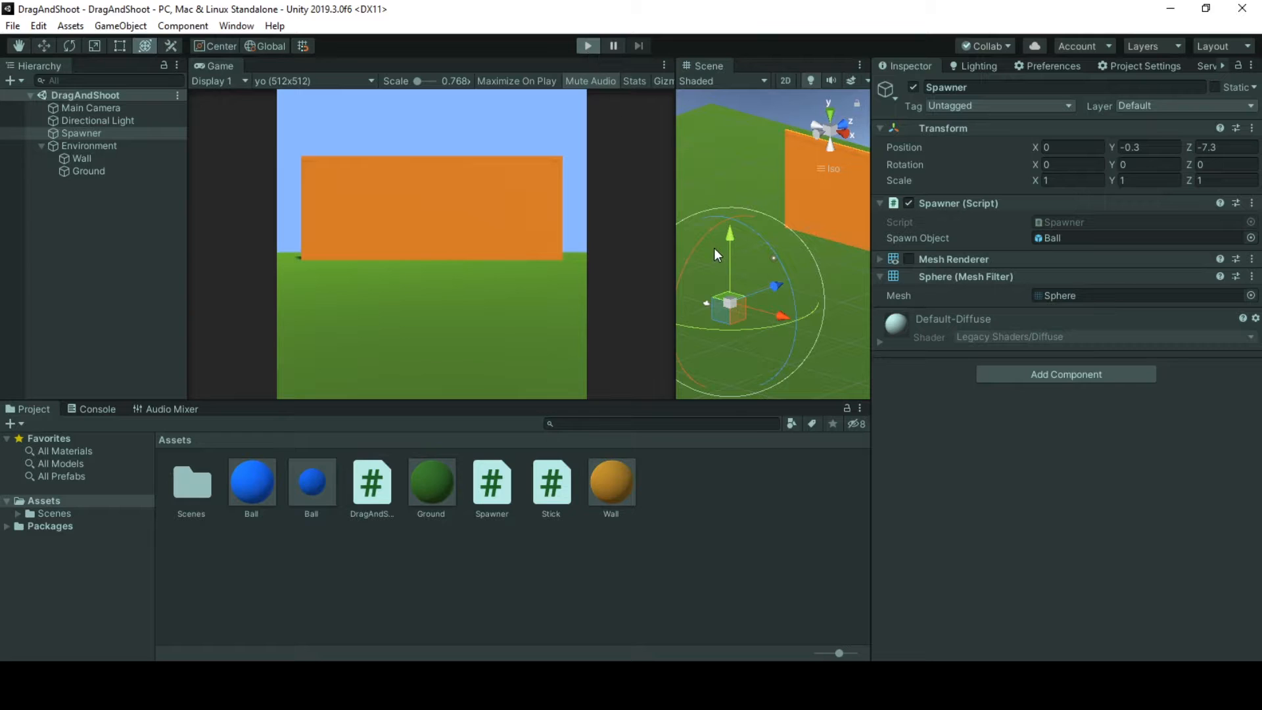
click(587, 46)
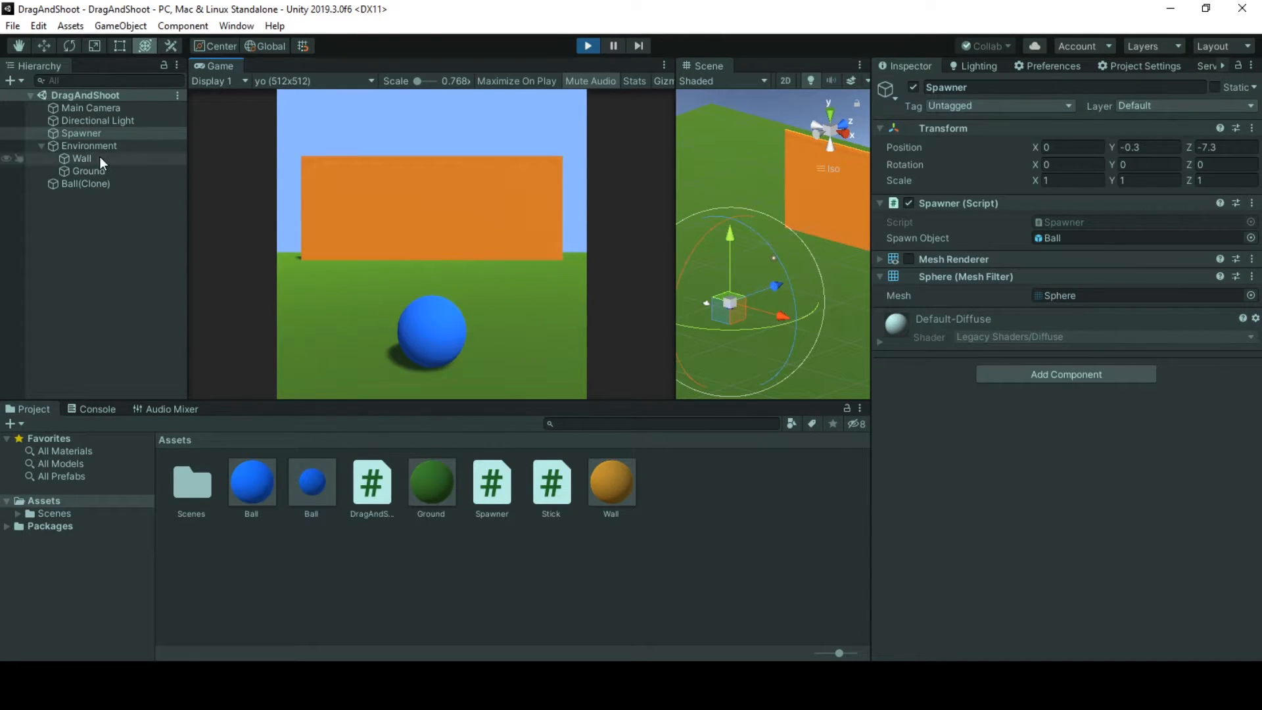
click(587, 46)
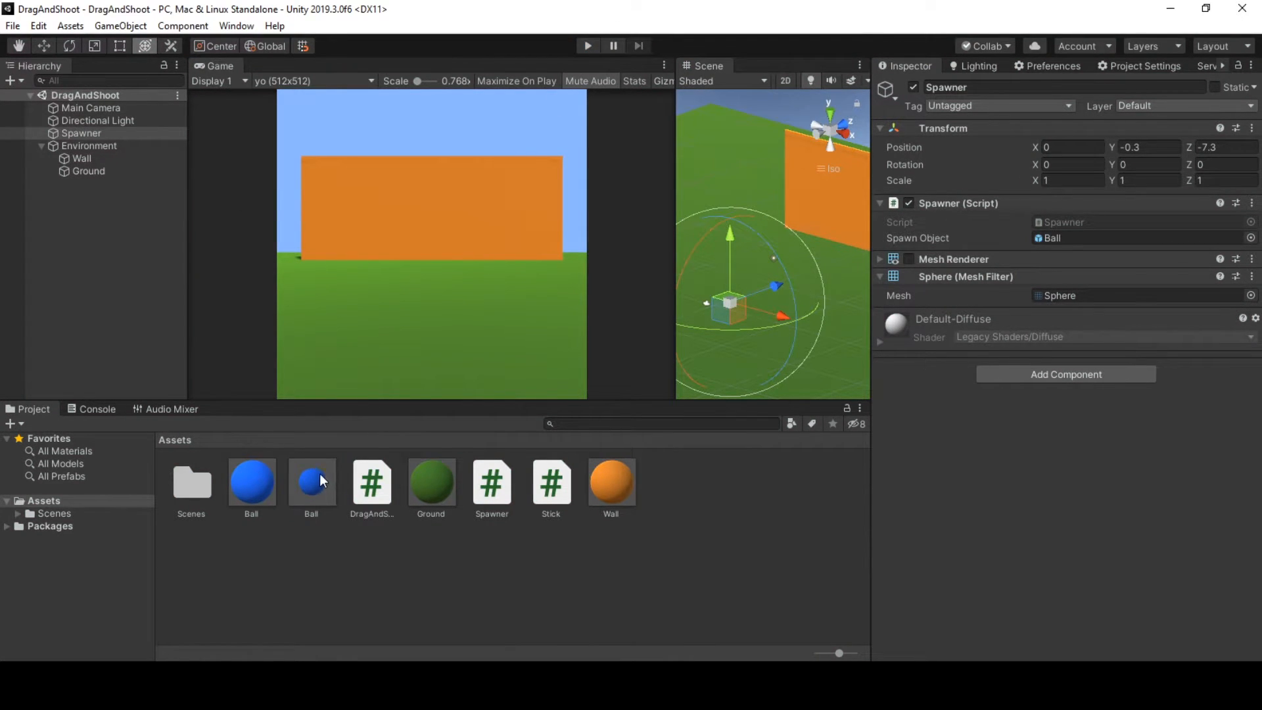
Select the Ball prefab, expand its Stick script, and highlight the 'Wall' Stuck Object Tag.
click(311, 480)
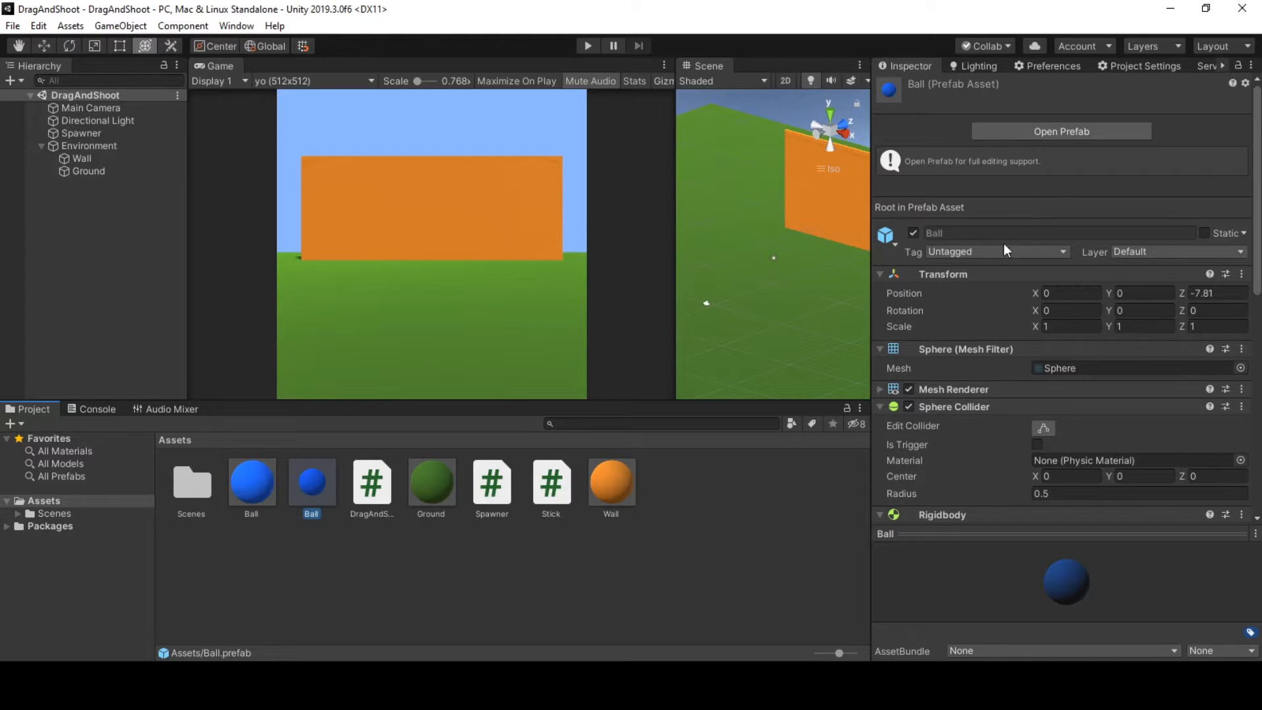
scroll(down, 3)
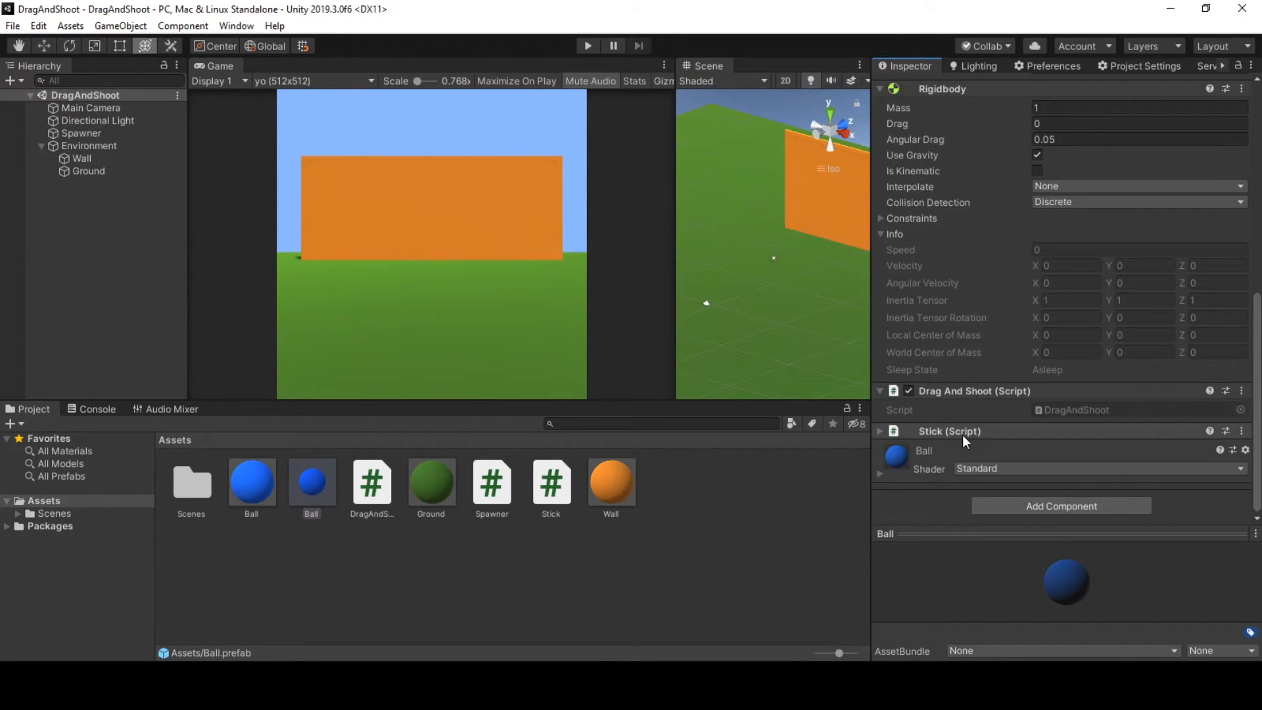
click(881, 430)
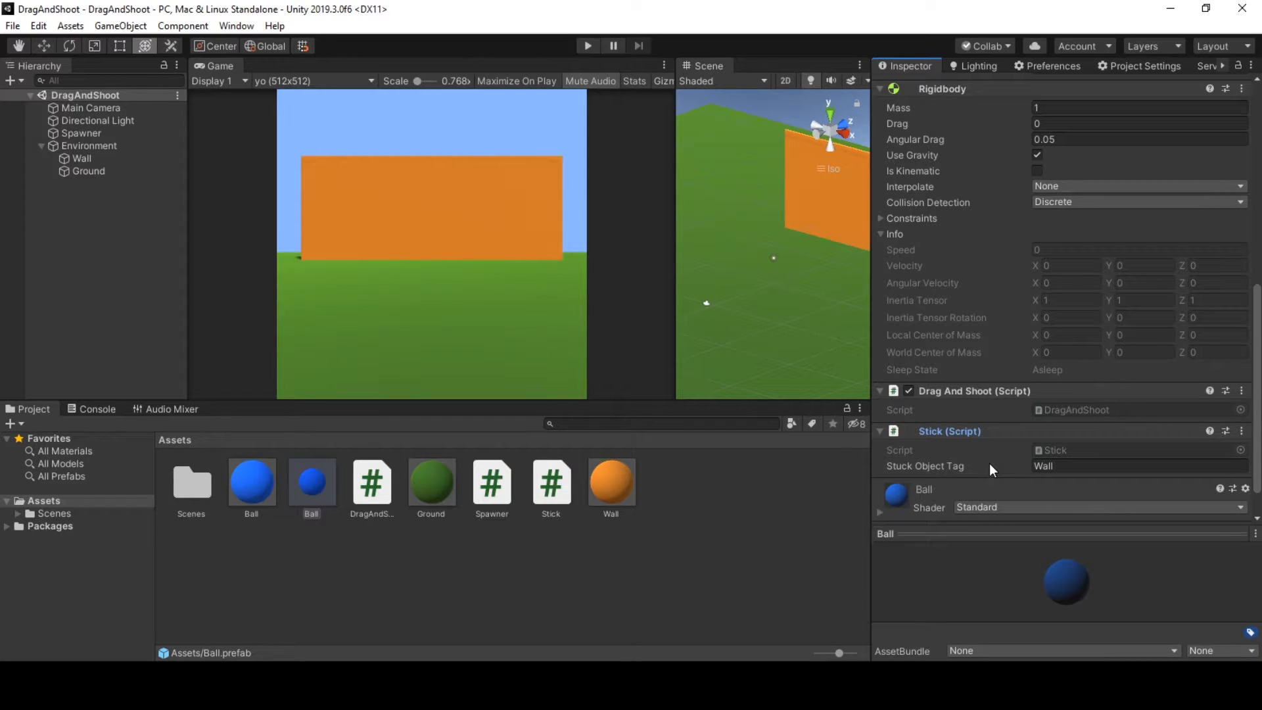
click(1127, 466)
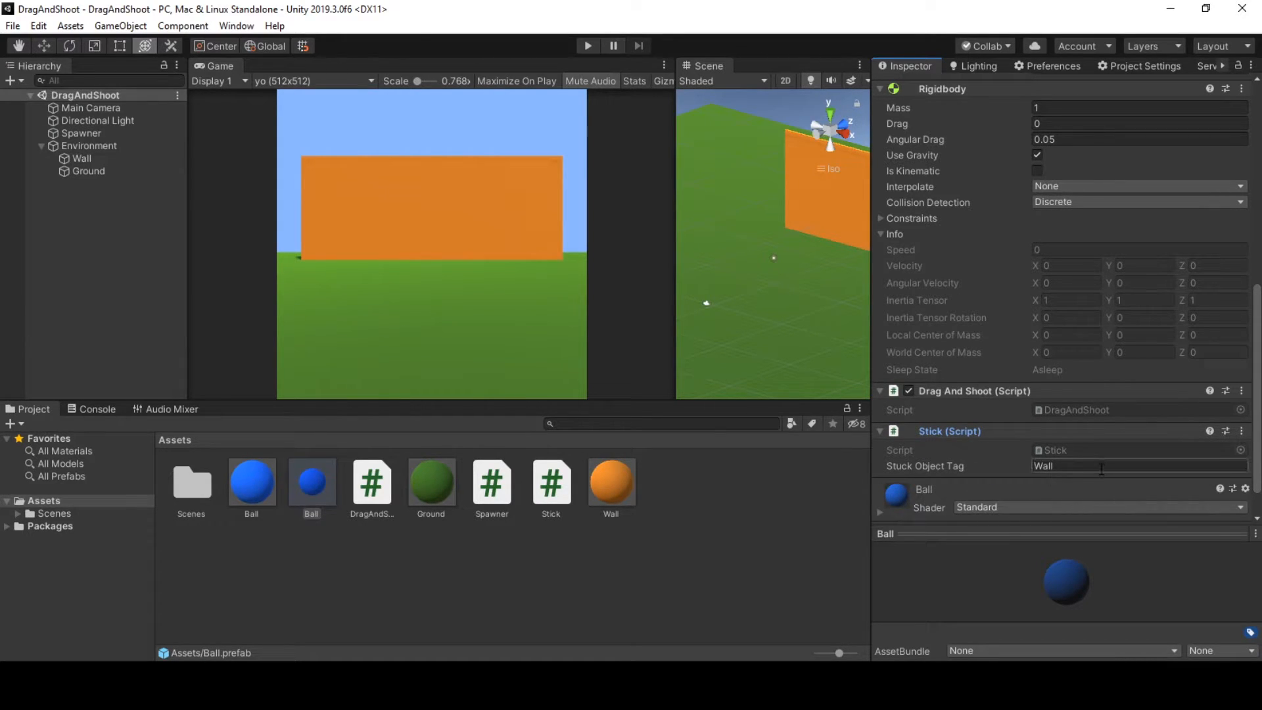
triple_click(1127, 465)
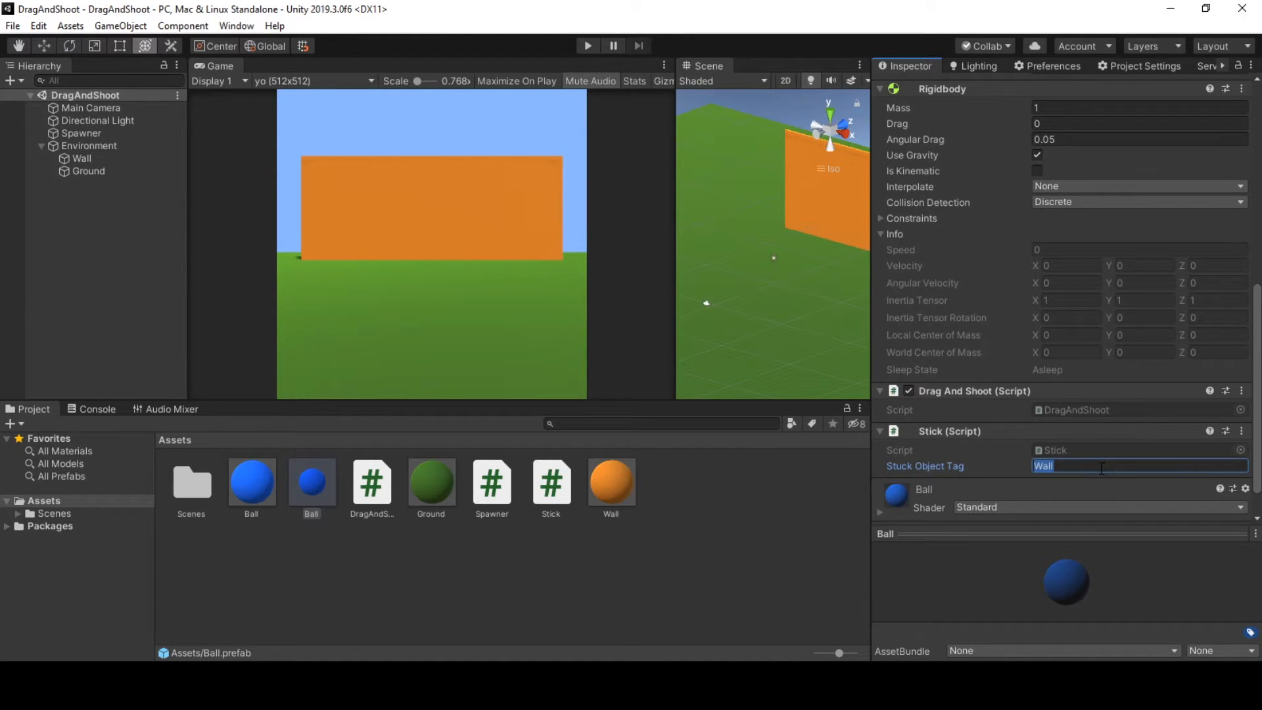
mouse_move(1108, 456)
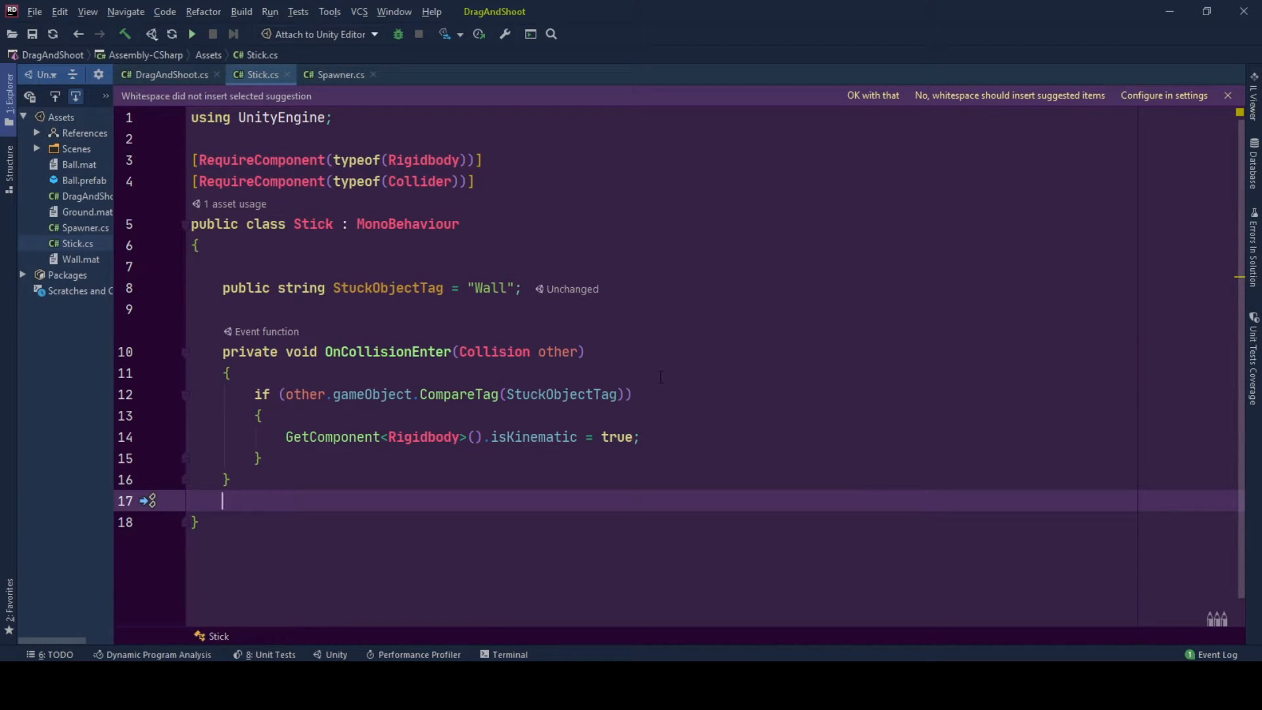
click(634, 394)
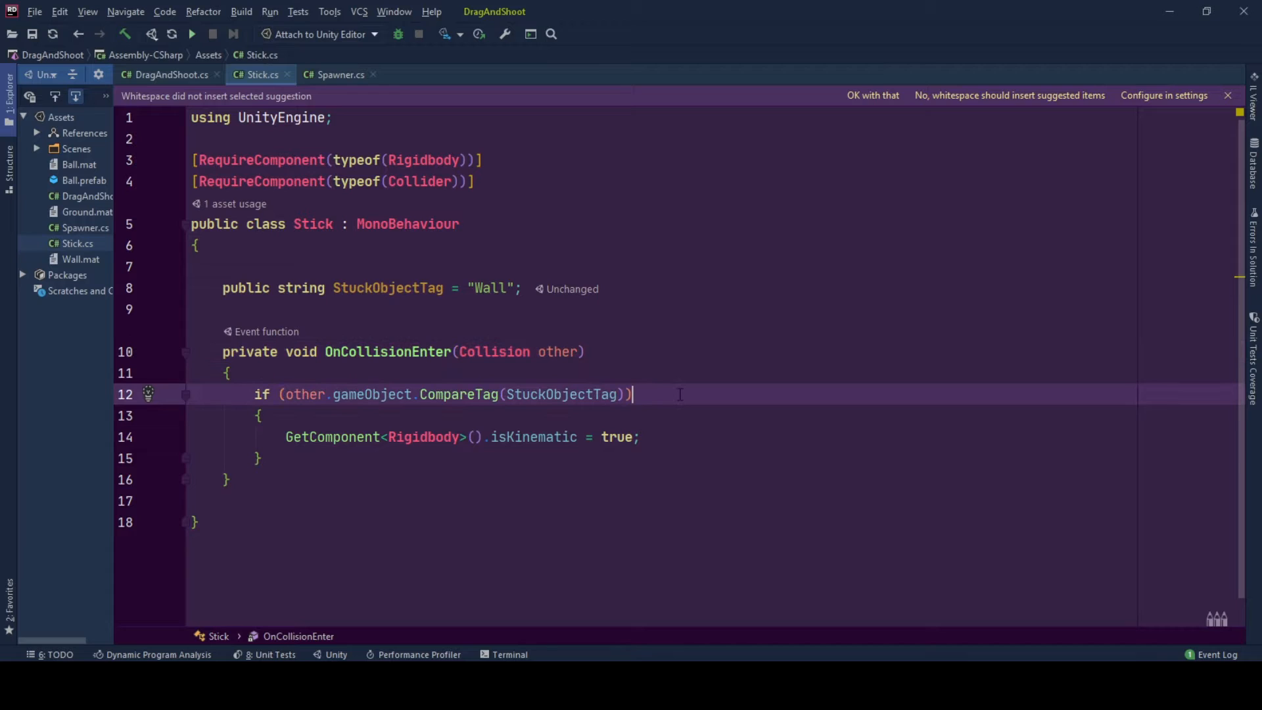
mouse_move(559, 395)
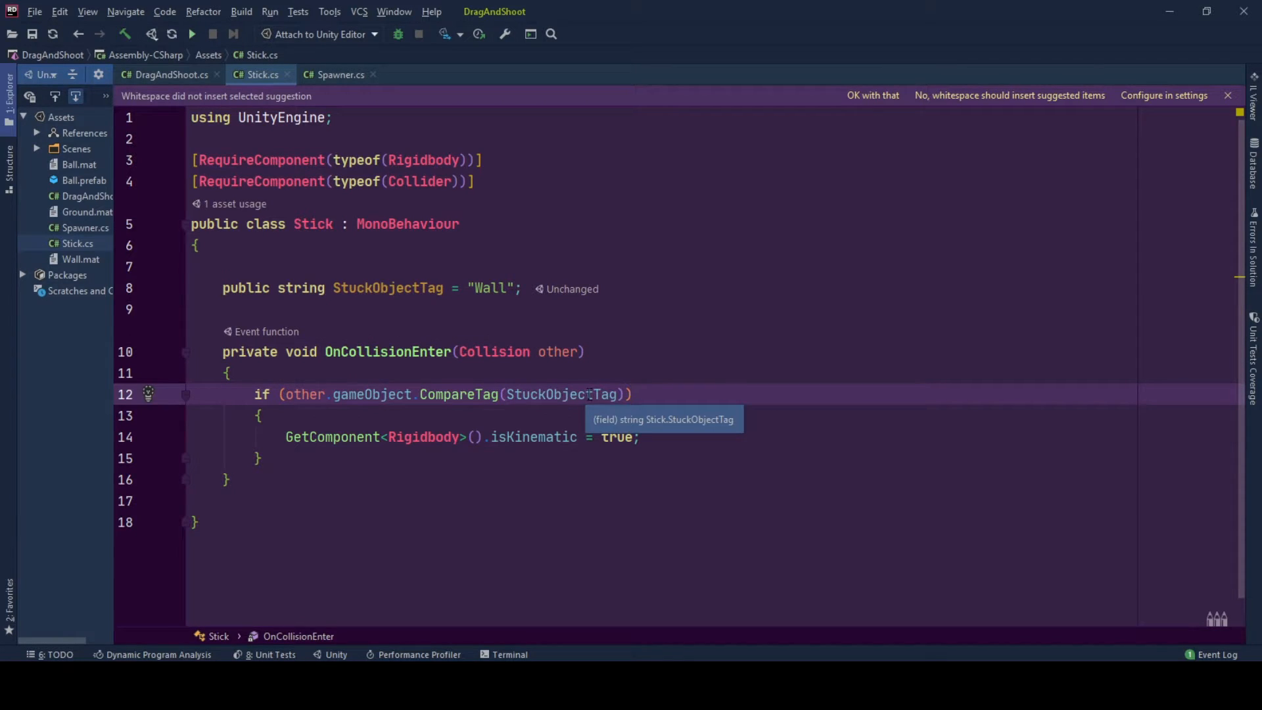
click(558, 394)
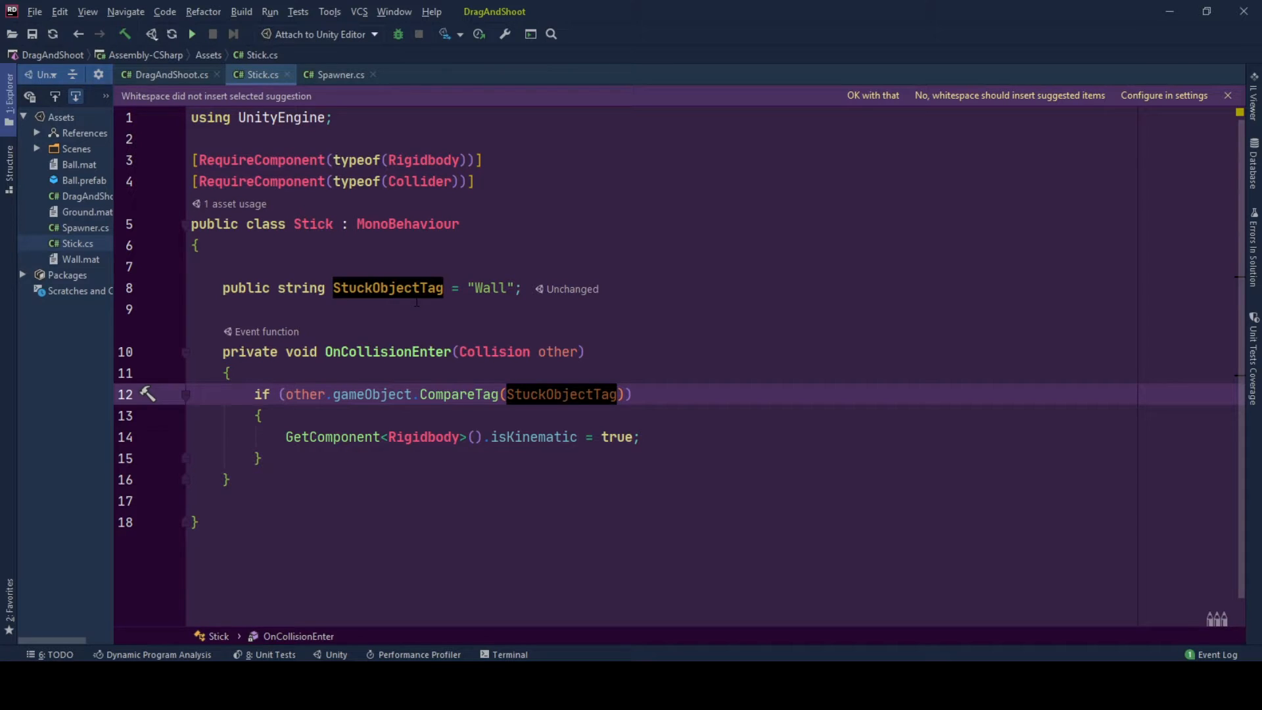
click(616, 395)
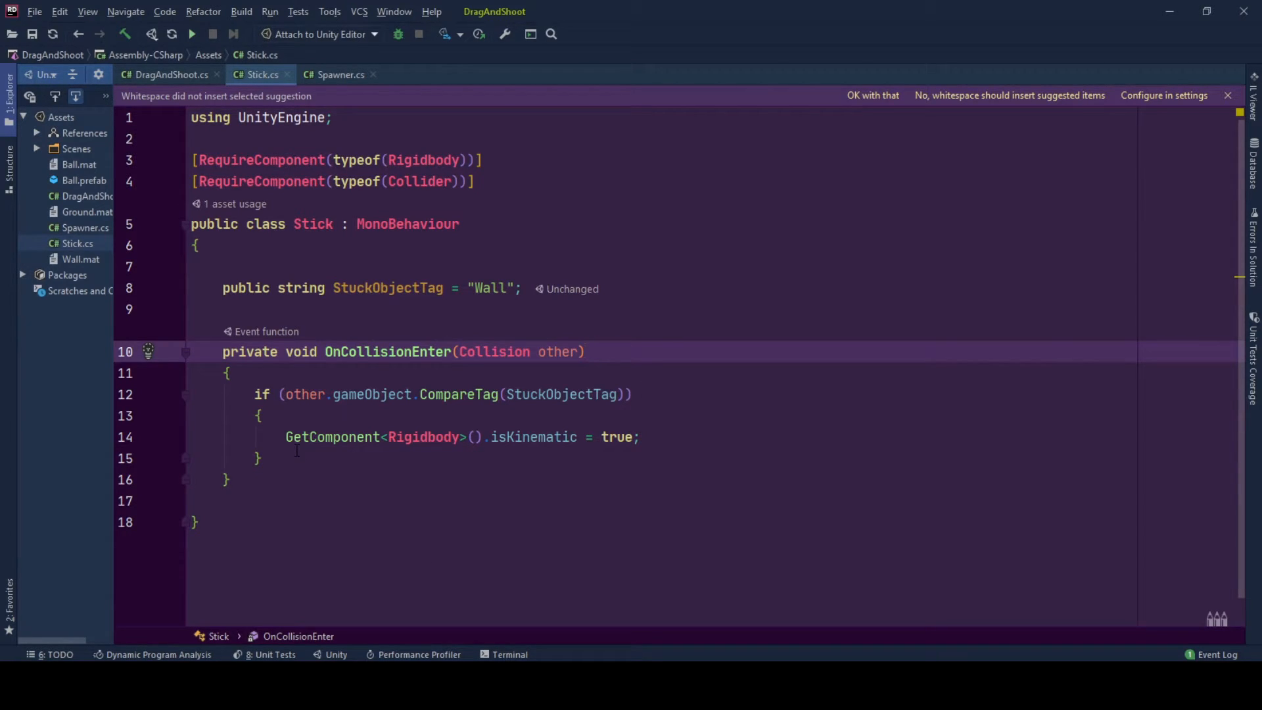
mouse_move(563, 394)
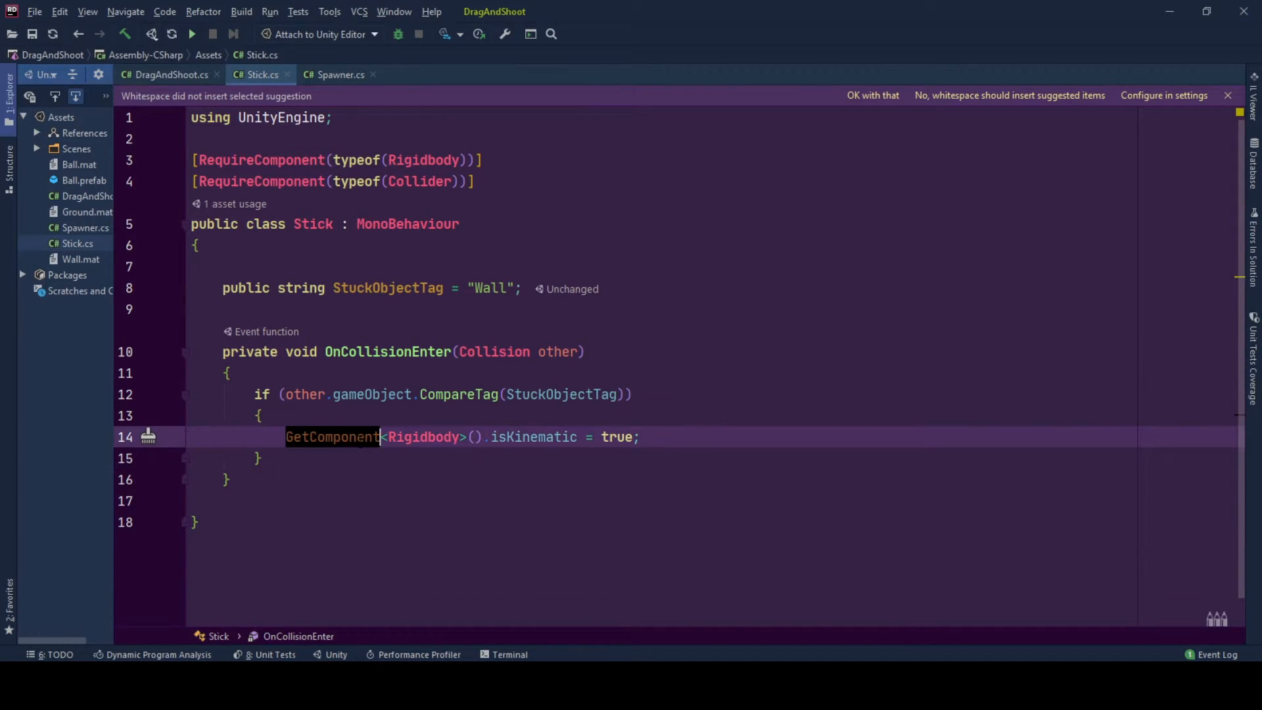
click(560, 395)
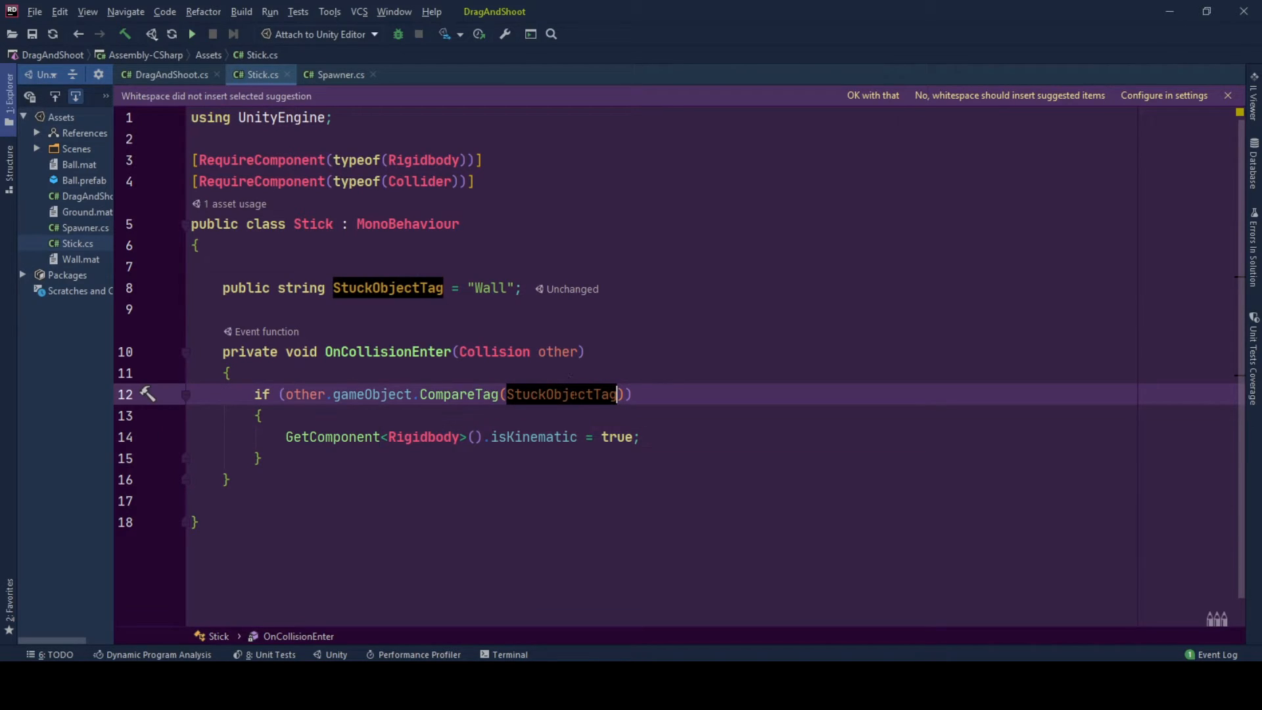
click(352, 458)
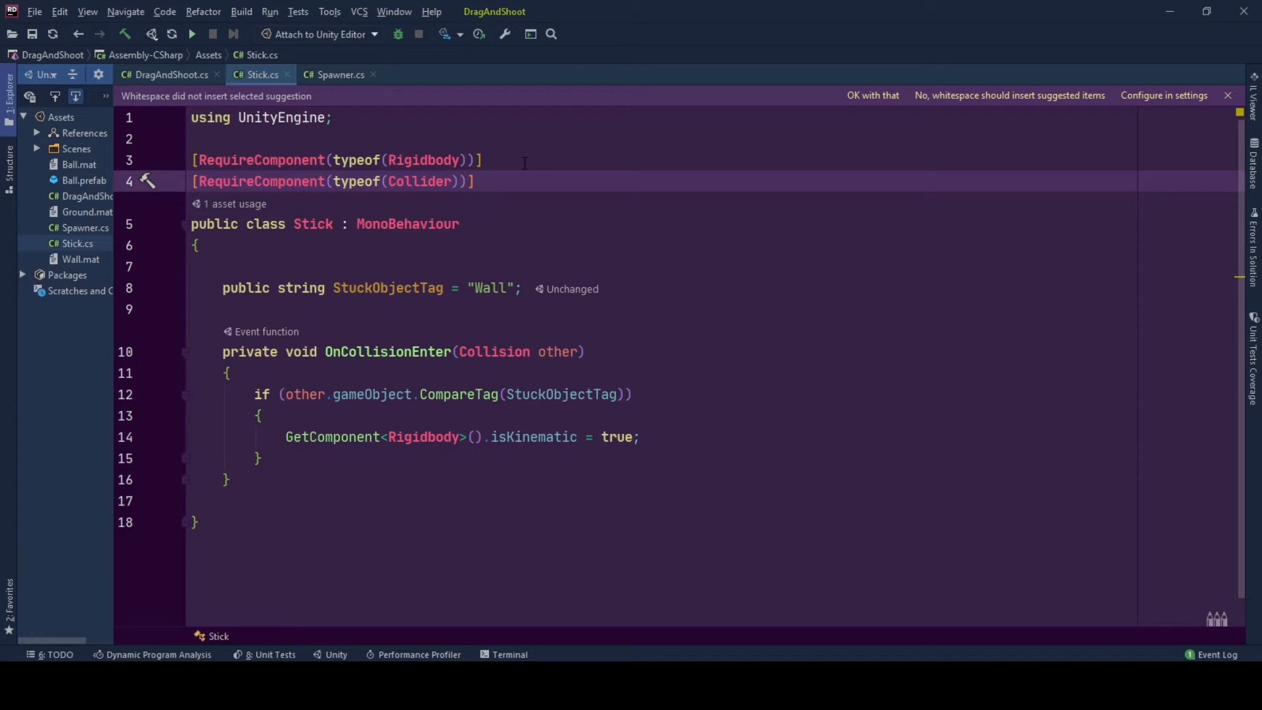
click(166, 75)
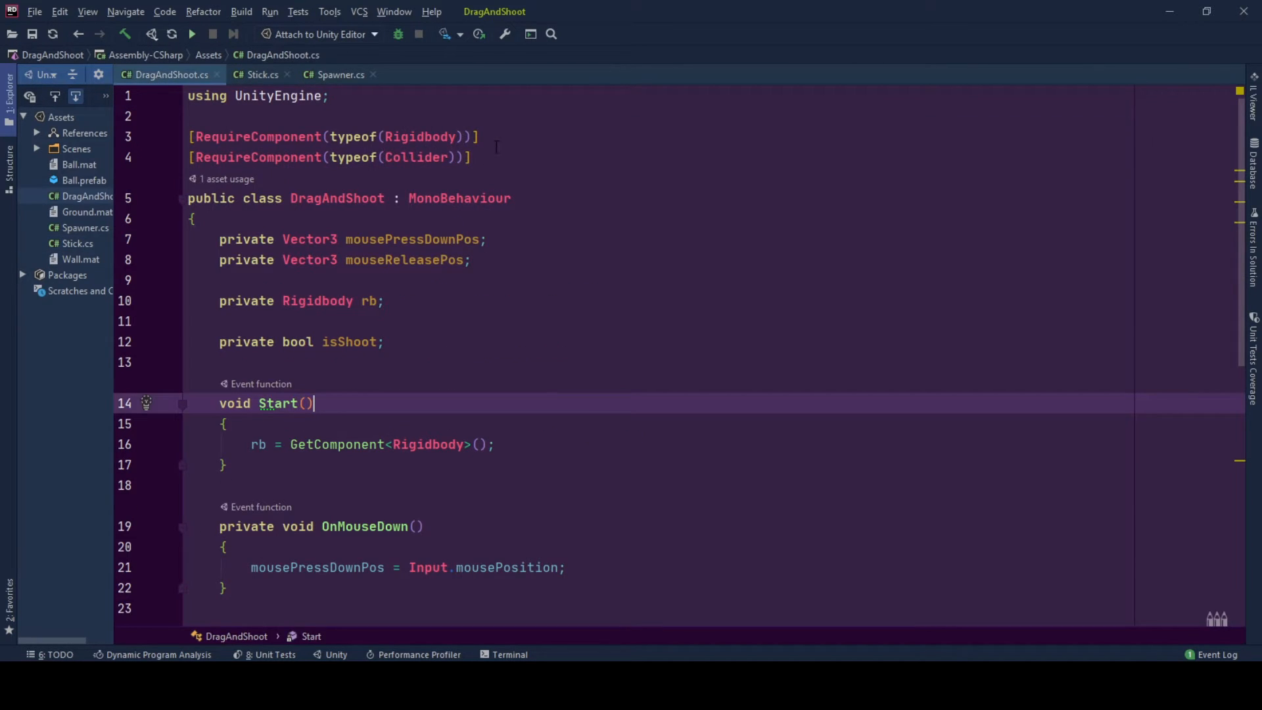
click(260, 75)
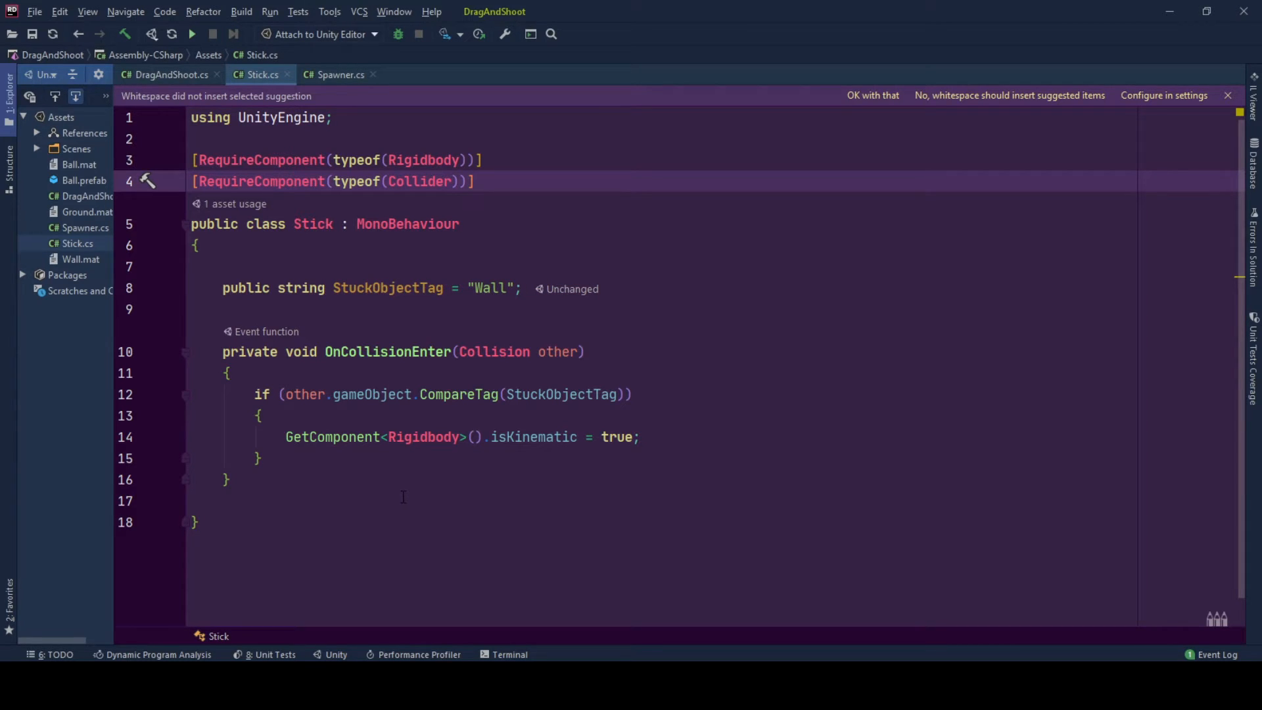
click(474, 181)
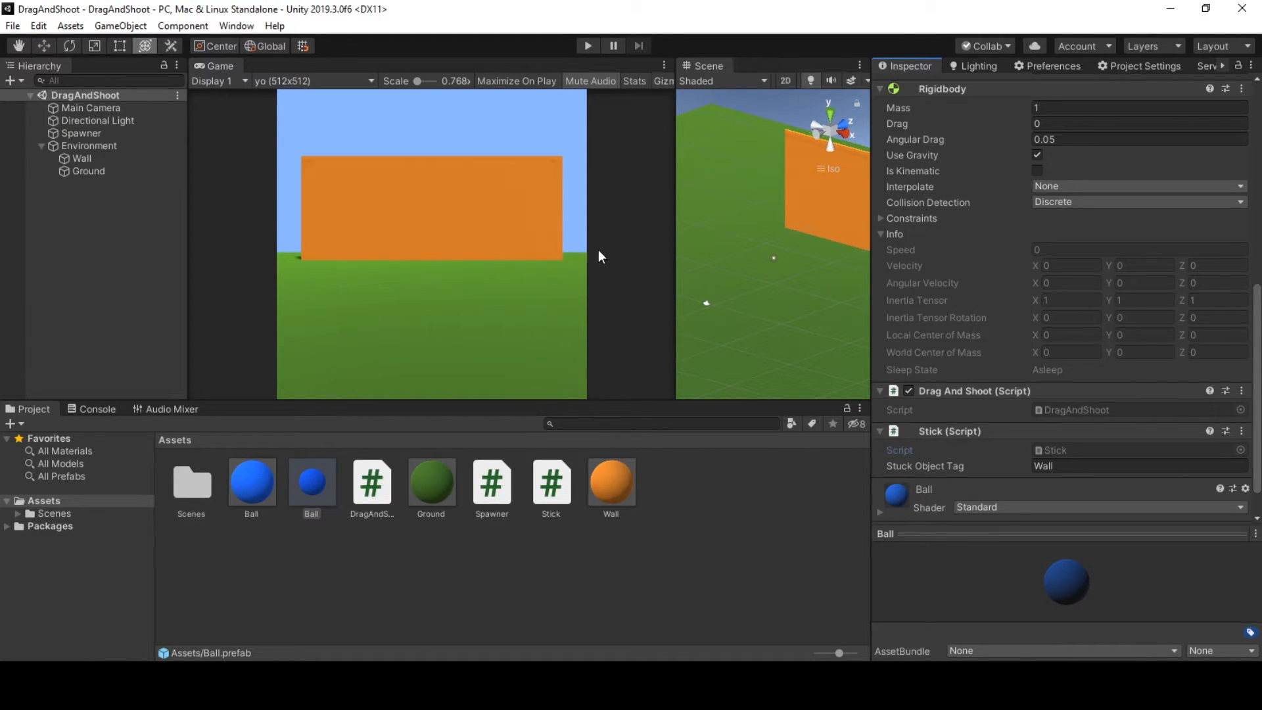
Enter play mode again to test balls sticking to the wall.
click(587, 46)
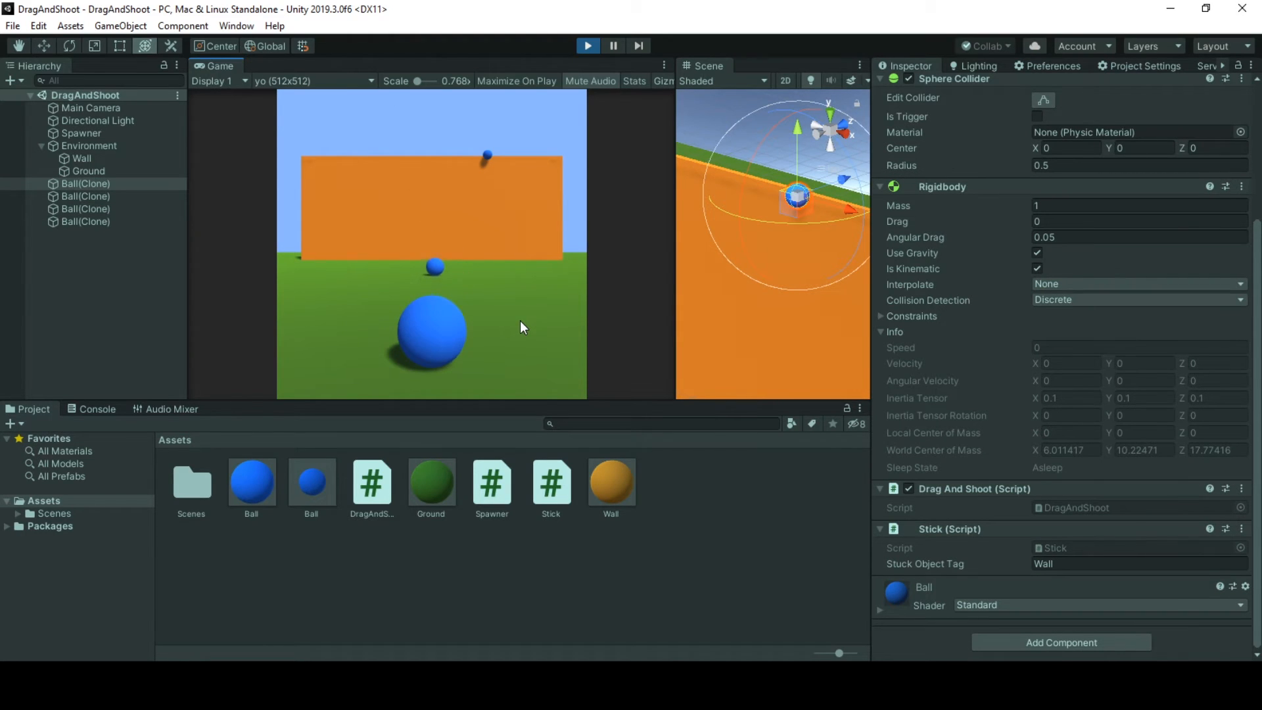
mouse_move(434, 255)
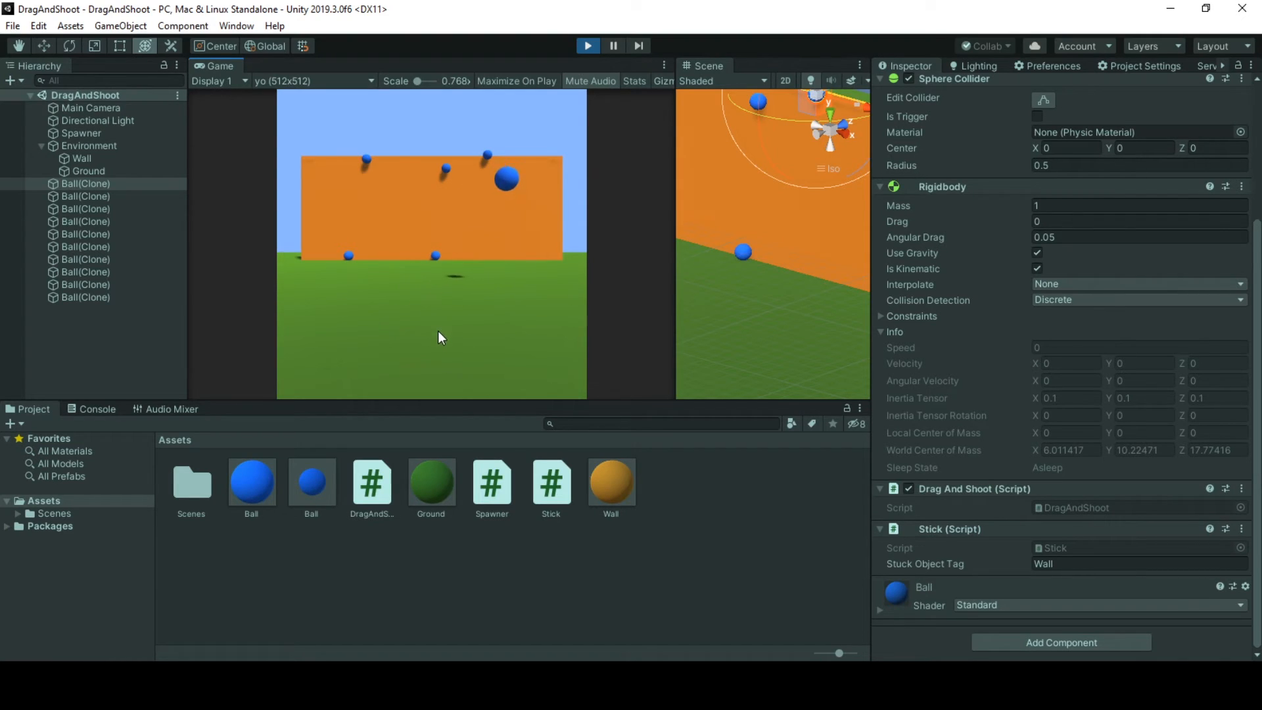
mouse_move(427, 363)
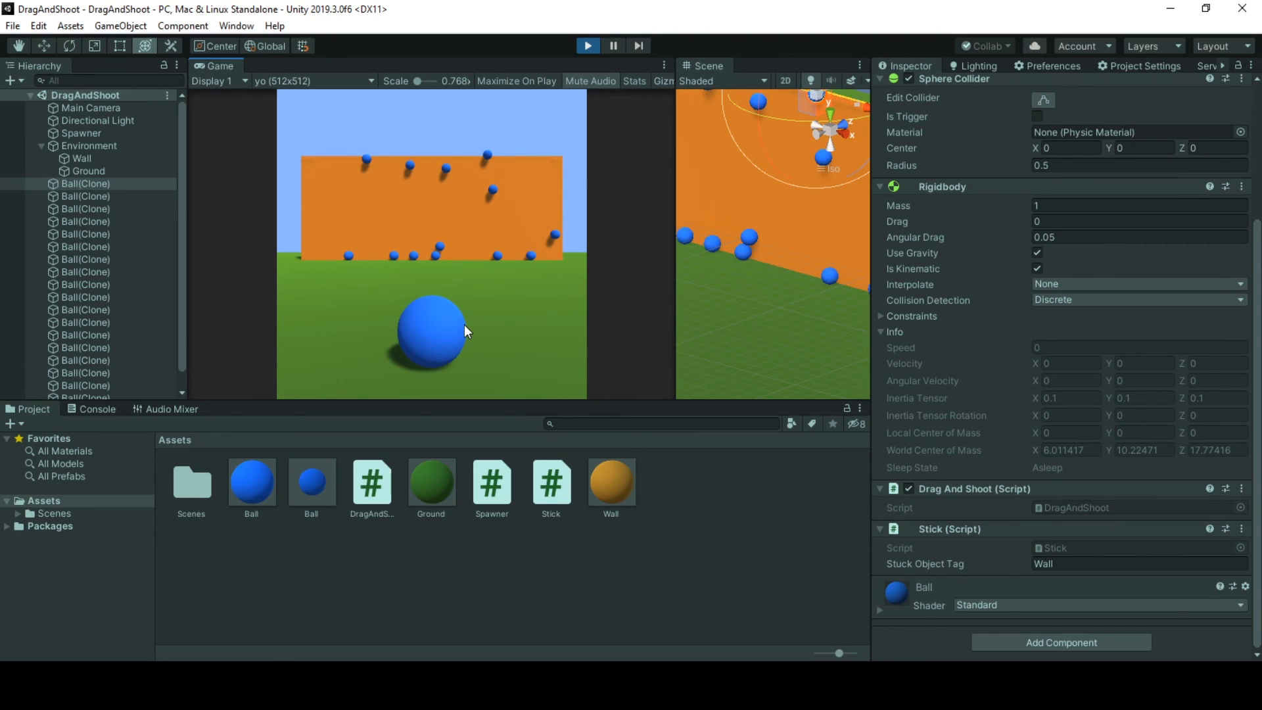
mouse_move(840, 242)
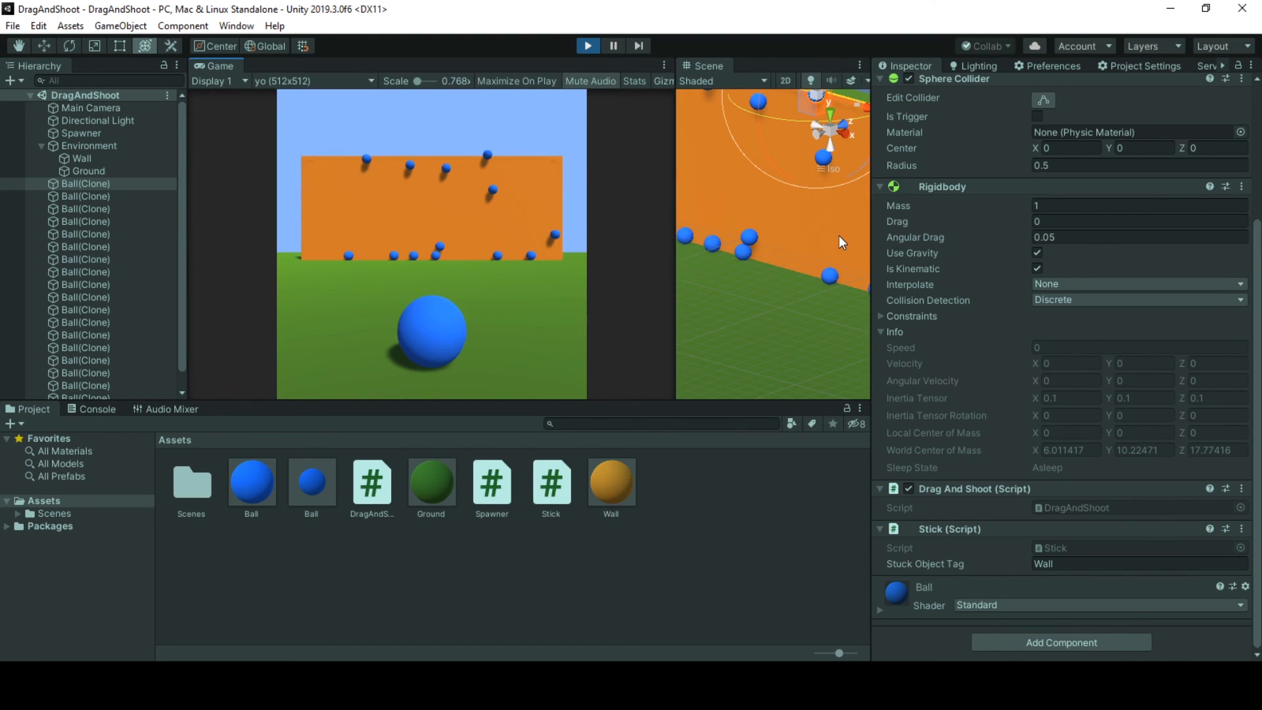
mouse_move(439, 329)
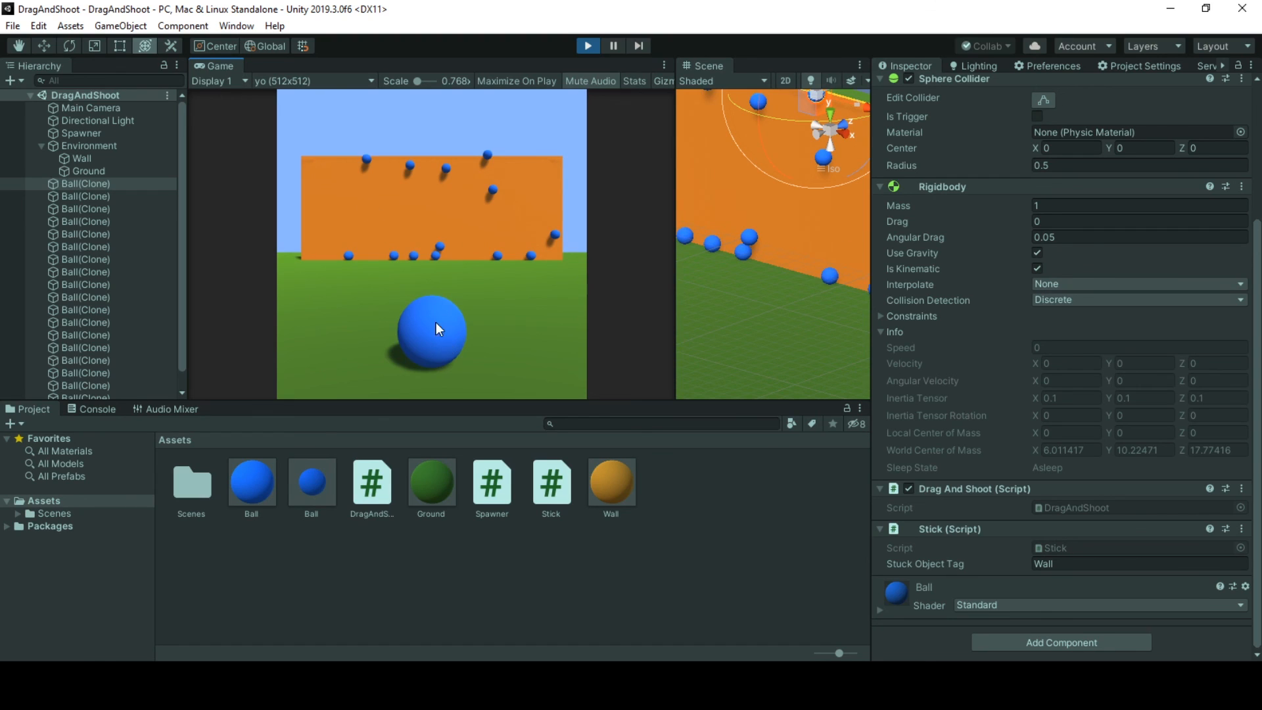